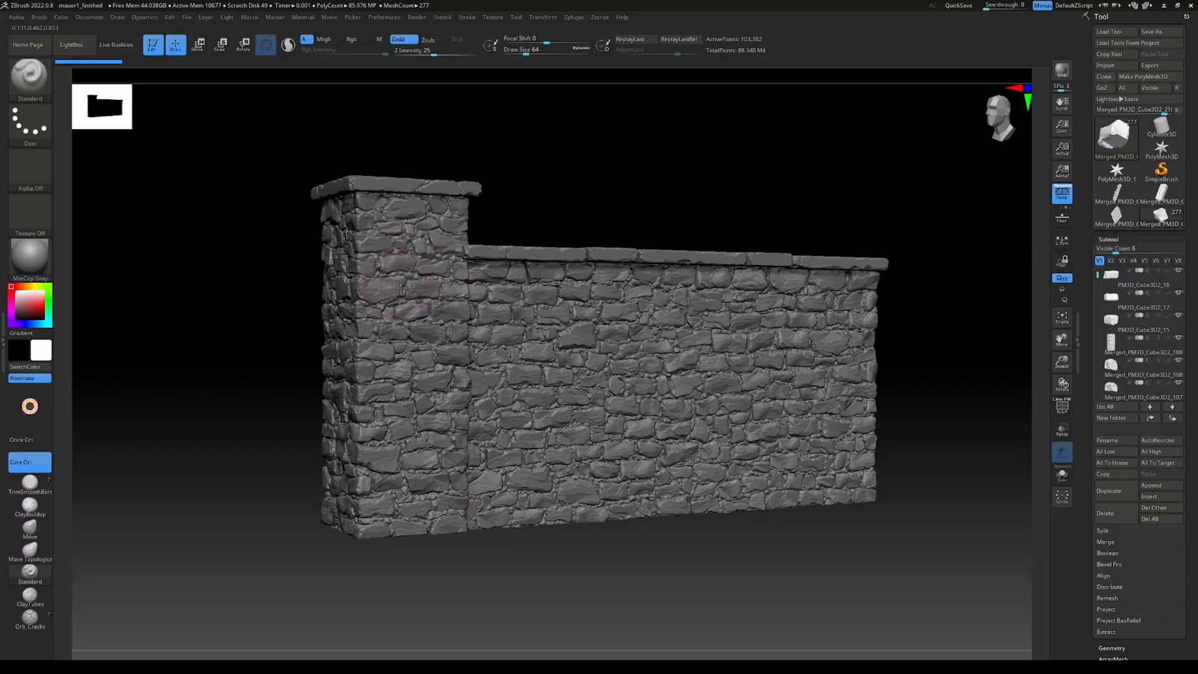
{"action": "mouse_move", "coordinate": [385, 386]}
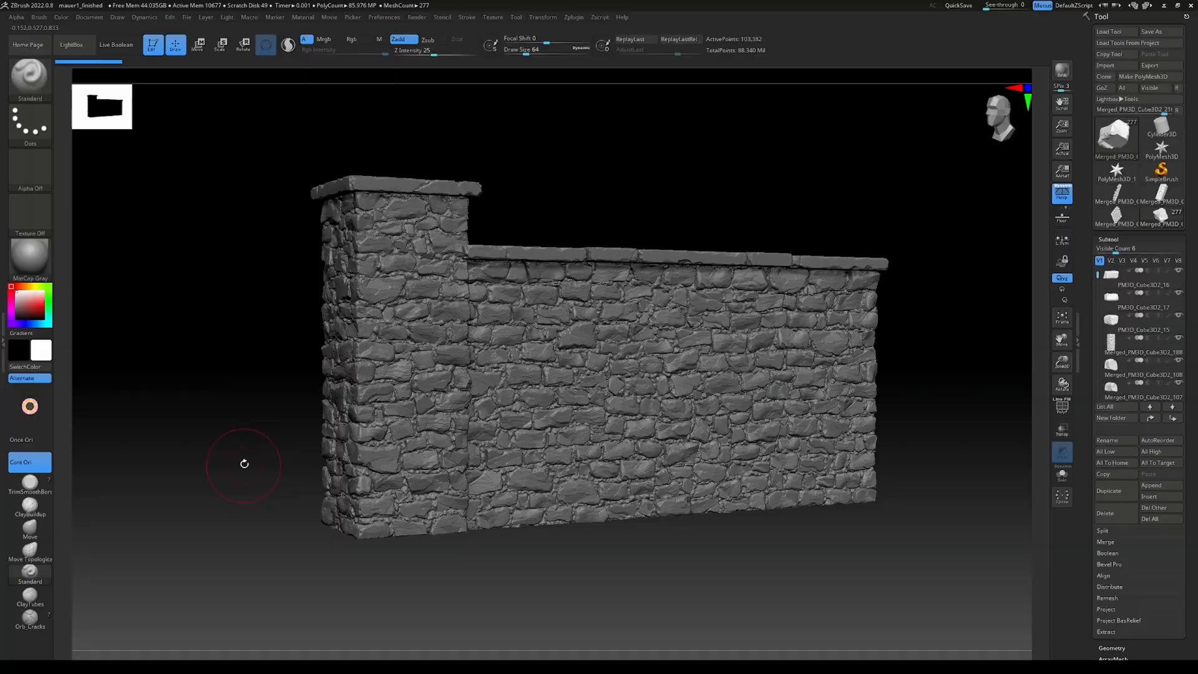
{"action": "mouse_move", "coordinate": [266, 440]}
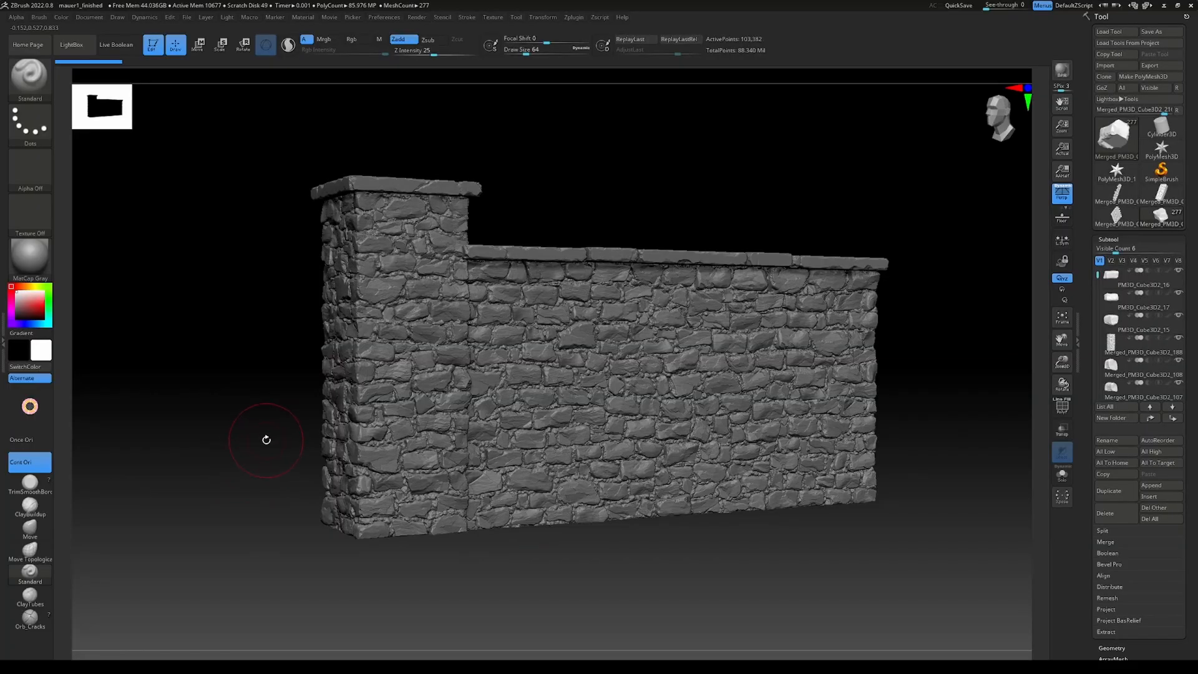
{"action": "mouse_move", "coordinate": [1005, 259]}
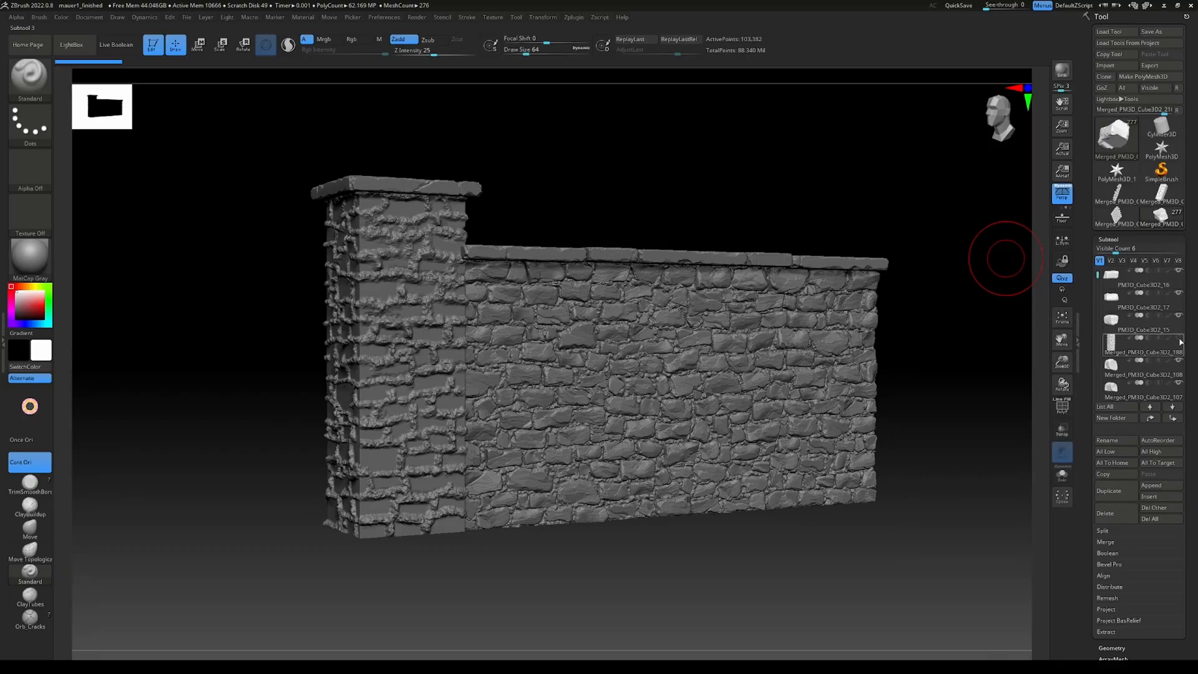
- Scroll the Subtool list to view the isolated column rocks mesh
{"action": "scroll", "scroll_direction": "down", "scroll_amount": 3}
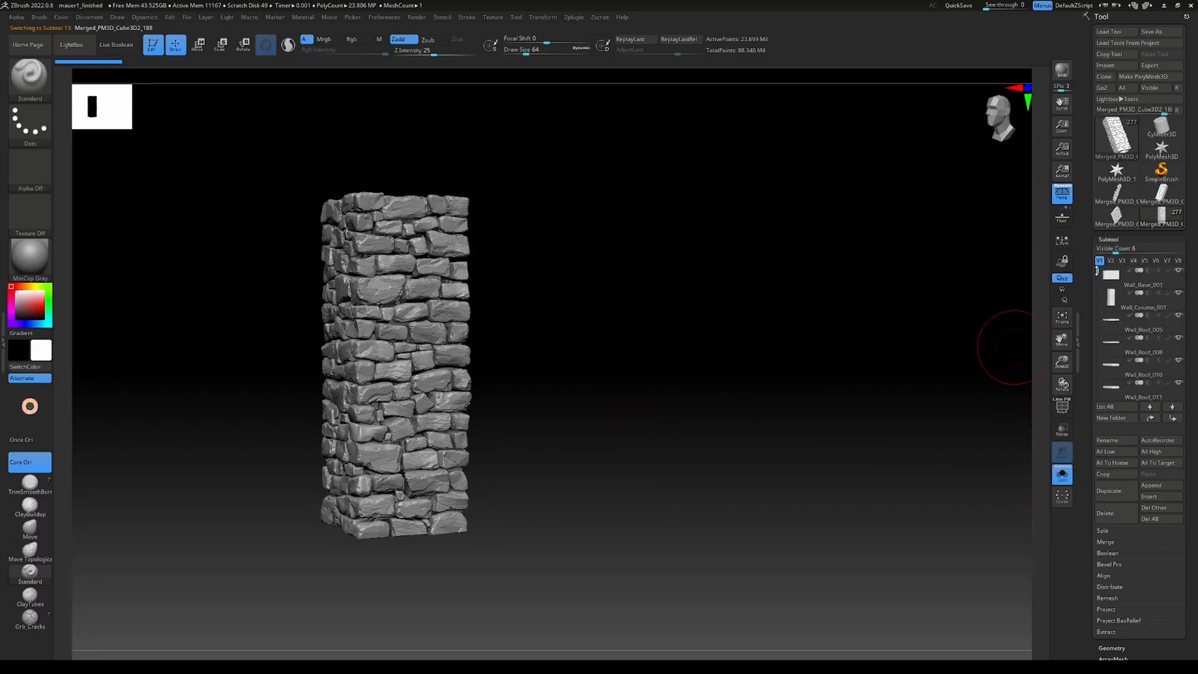
- Select the Wall_Column_001 mortar mesh and enable Rgb for red colour painting
{"action": "left_click", "coordinate": [1144, 296]}
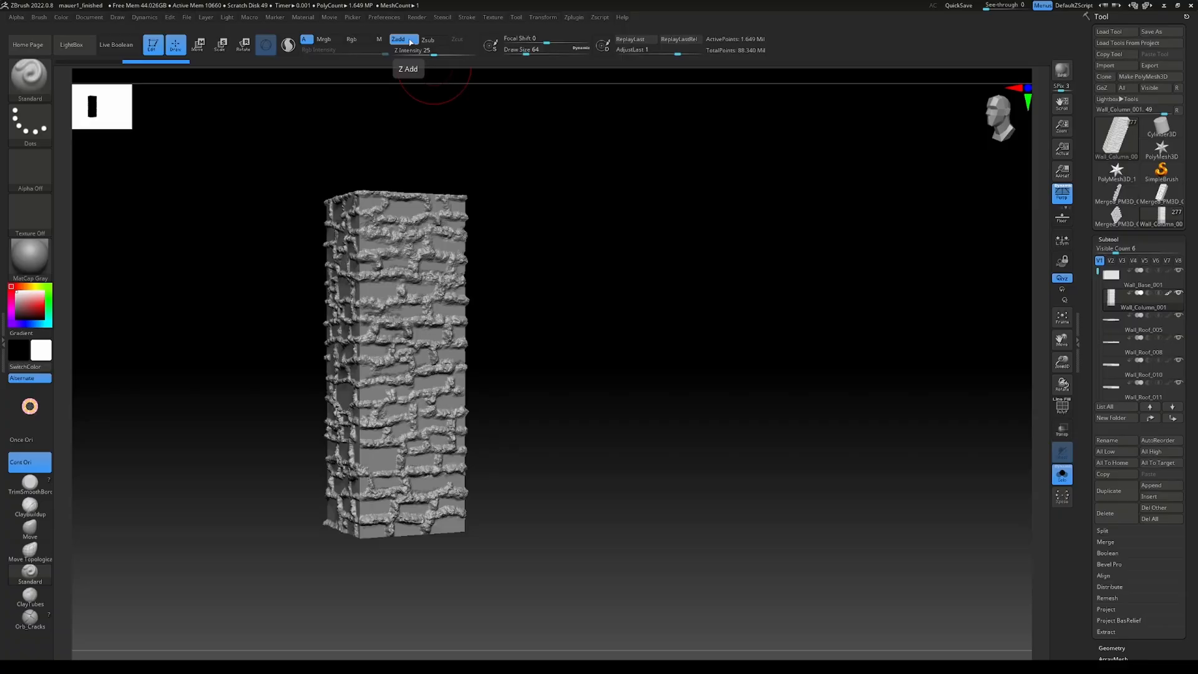
{"action": "mouse_move", "coordinate": [352, 39]}
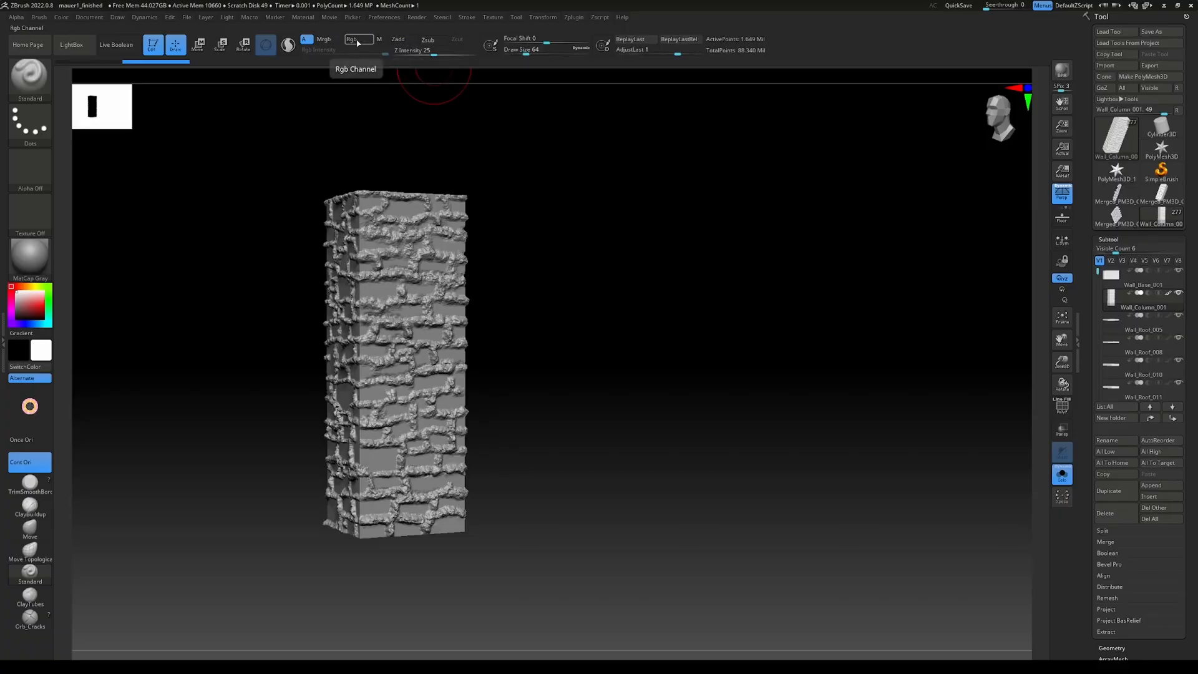
{"action": "left_click", "coordinate": [351, 39]}
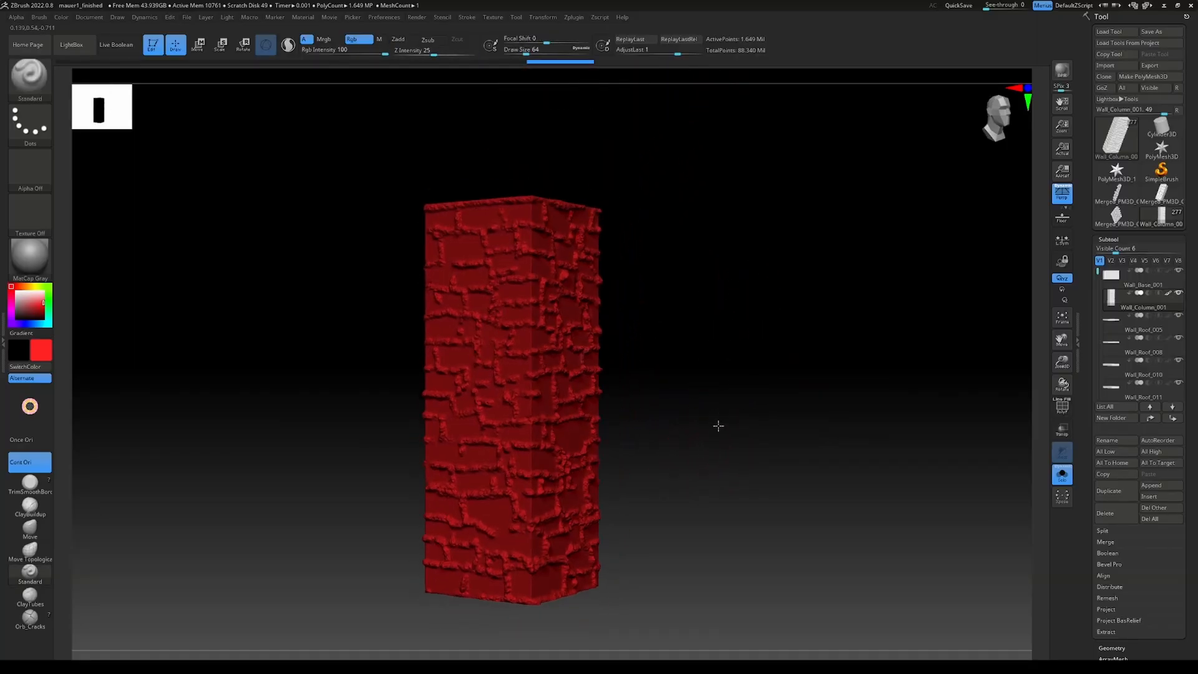
- Turn Solo off, select the merged rocks subtool and fill it green
{"action": "left_click", "coordinate": [1062, 474]}
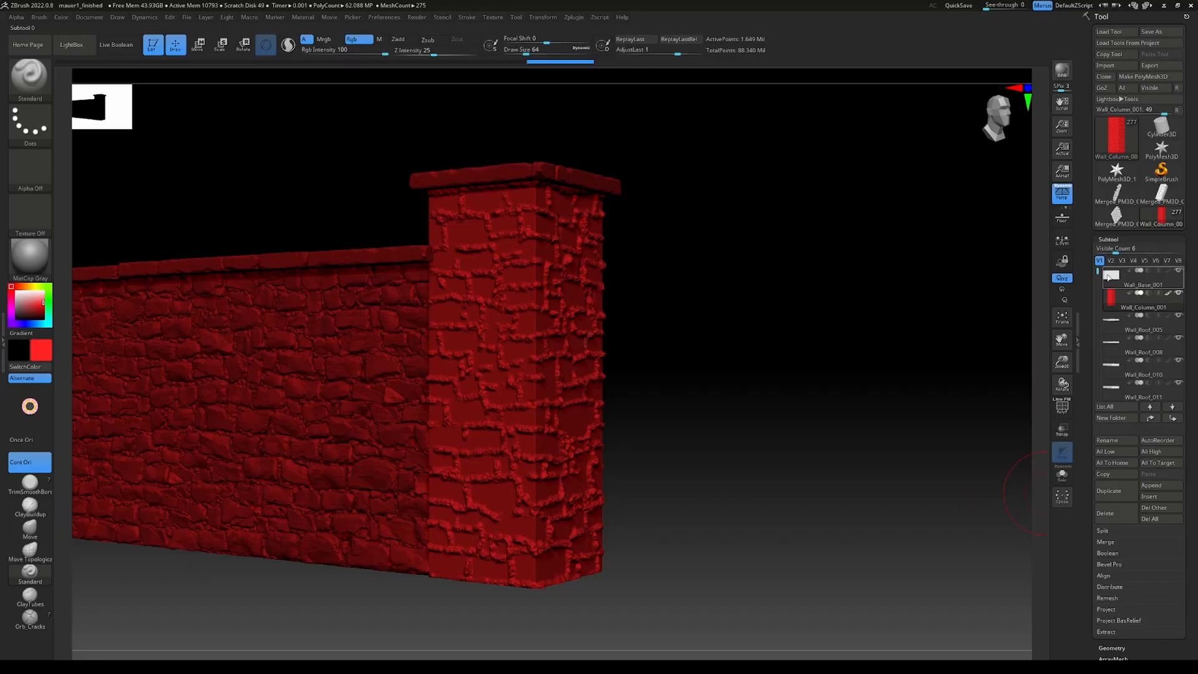
{"action": "scroll", "scroll_direction": "down", "scroll_amount": 3}
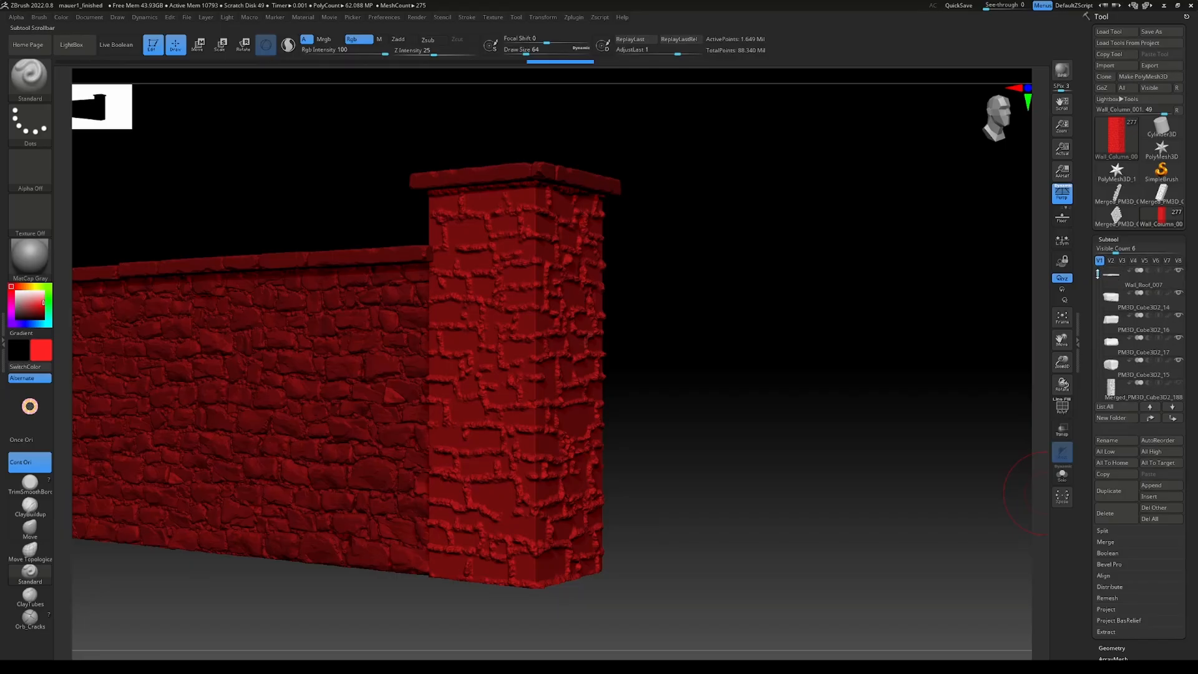
{"action": "left_click", "coordinate": [1143, 366]}
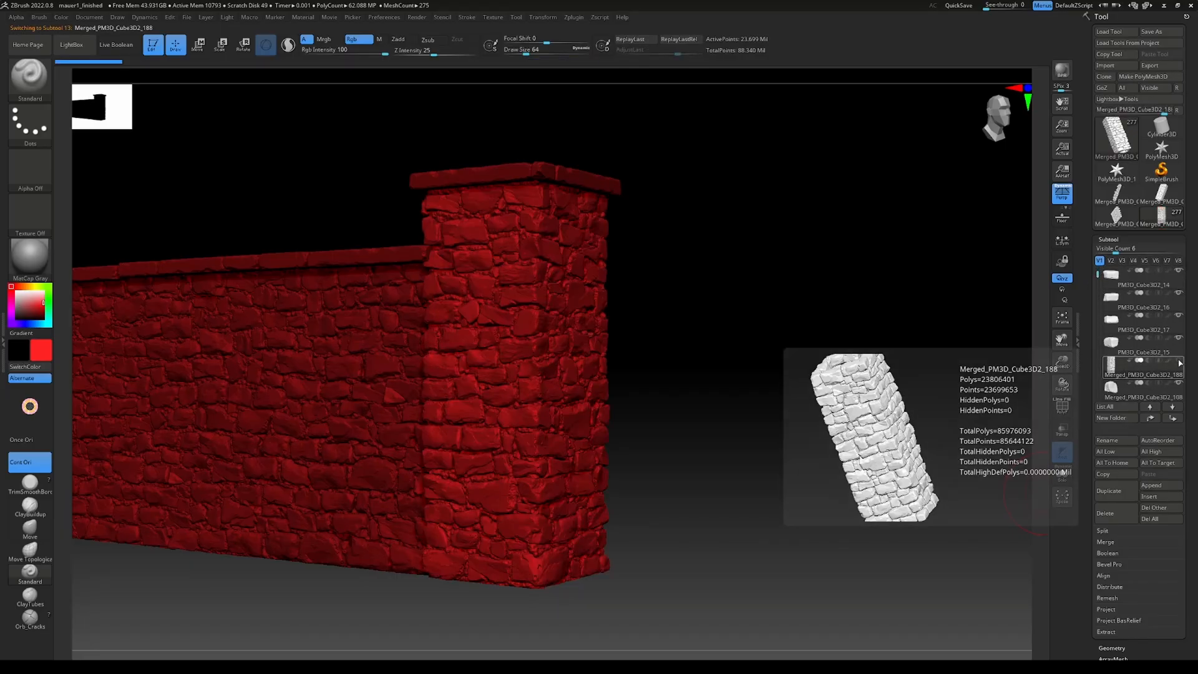
{"action": "left_click", "coordinate": [1062, 475]}
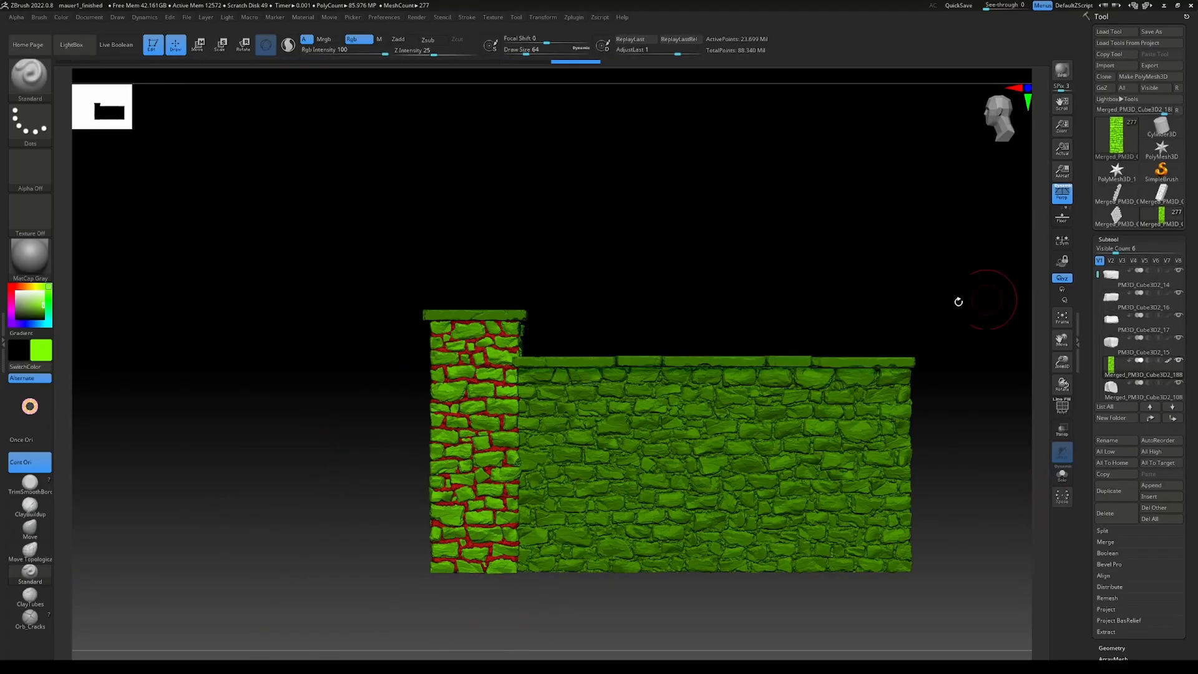
- Fill the Wall_Roof cap slab subtools blue, then show all wall pieces again
{"action": "left_click", "coordinate": [1145, 274]}
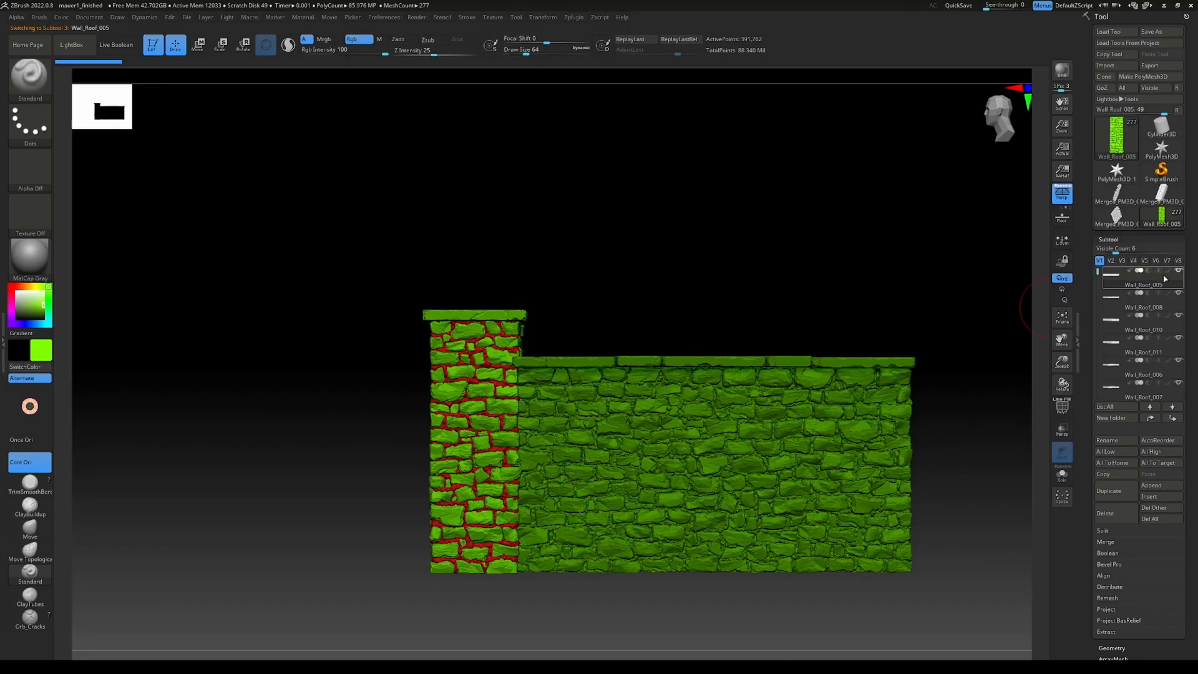
{"action": "mouse_move", "coordinate": [1061, 496]}
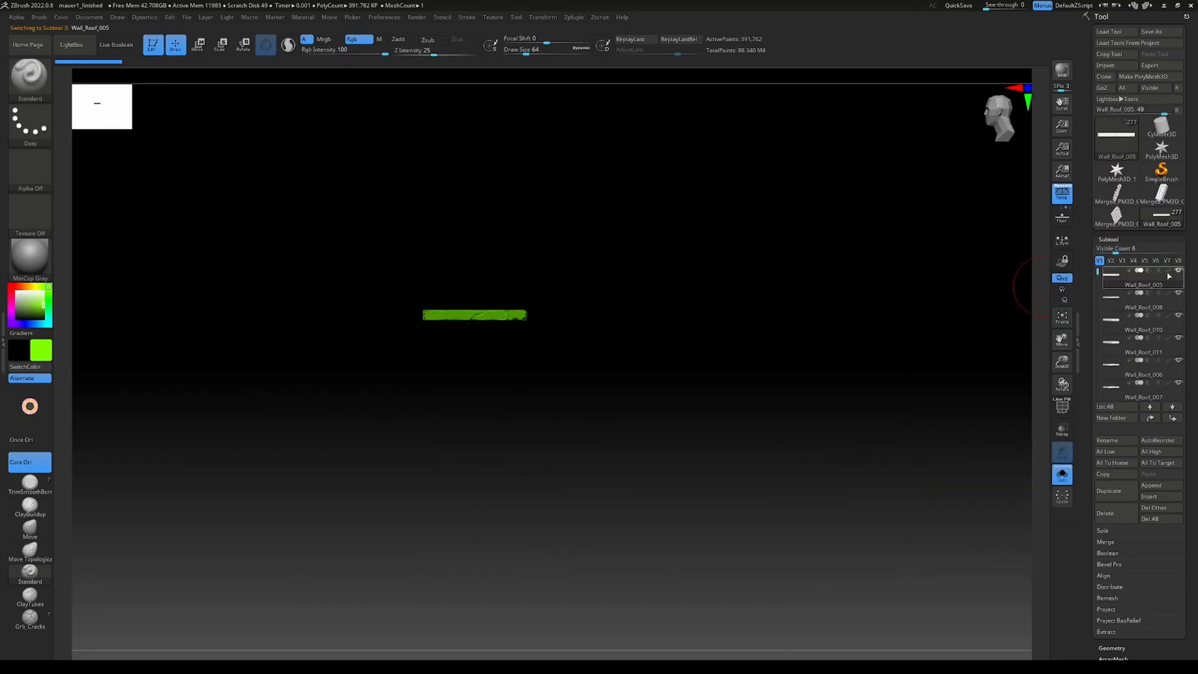
{"action": "left_click", "coordinate": [19, 325]}
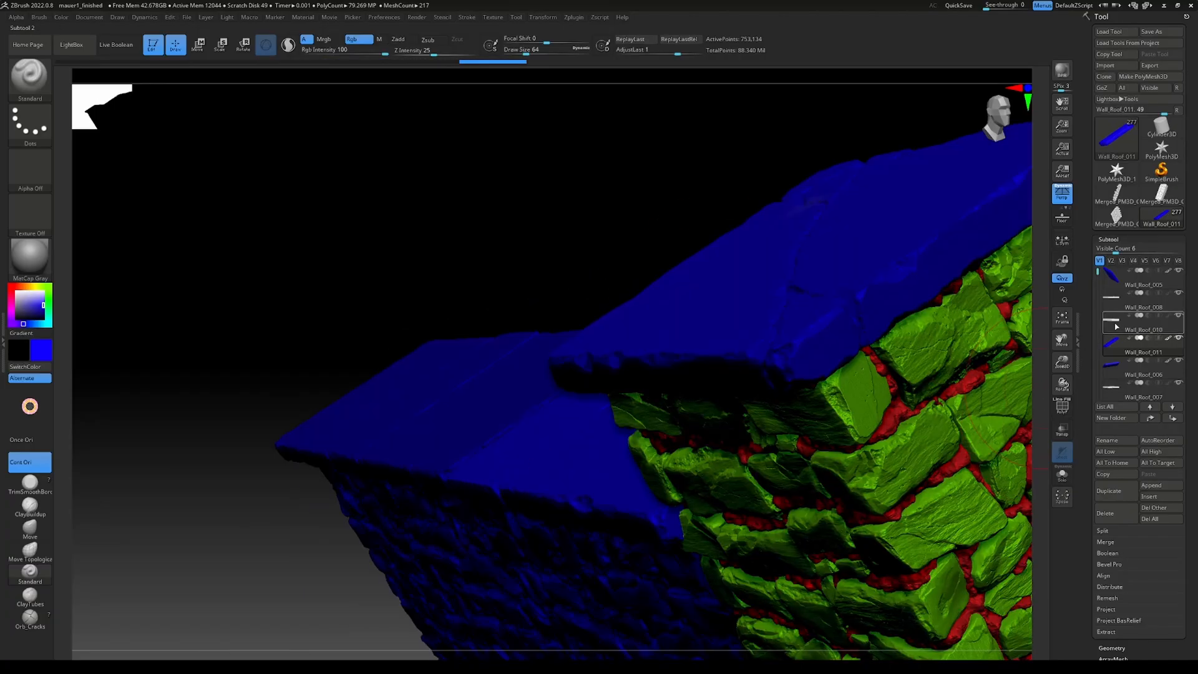
{"action": "left_click", "coordinate": [1144, 329]}
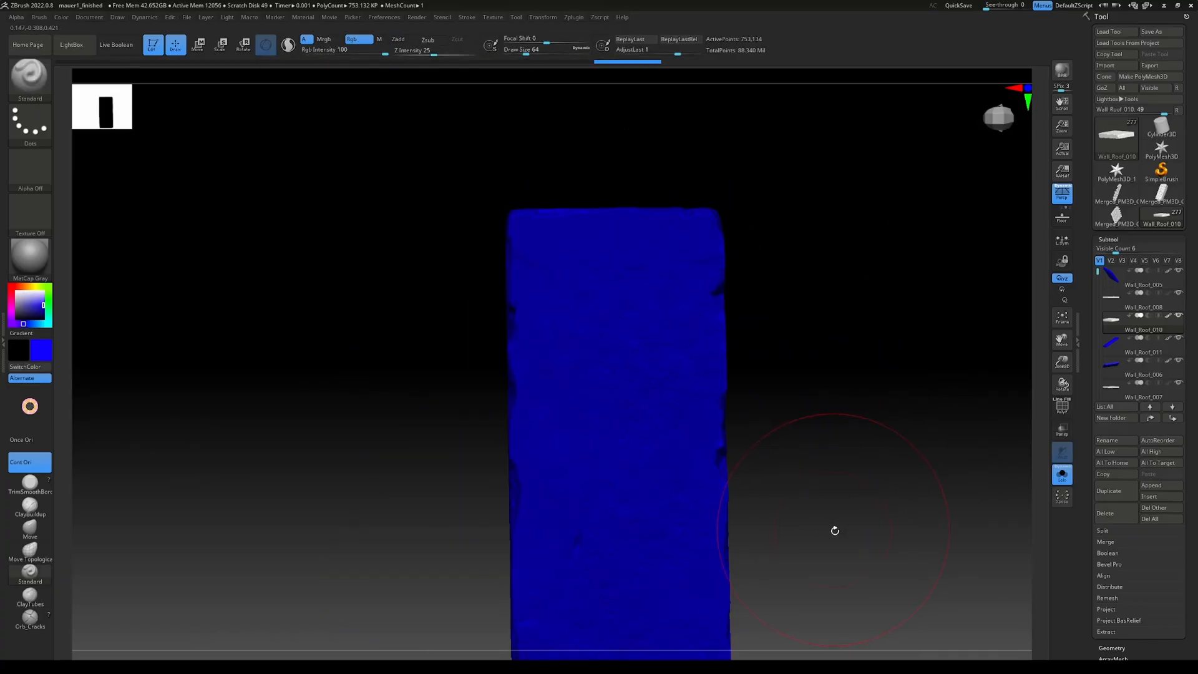
{"action": "left_click", "coordinate": [1144, 307]}
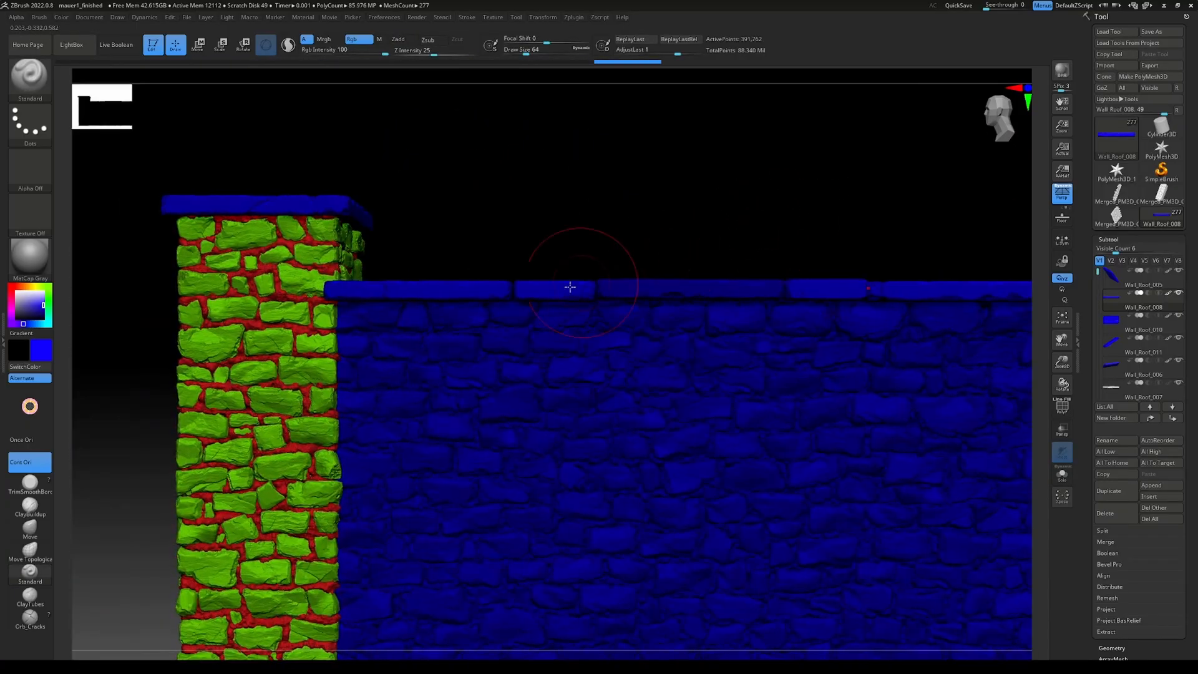
- Fill the Wall_Base_001 mortar red and the remaining cap slab blue
{"action": "left_click", "coordinate": [1143, 284]}
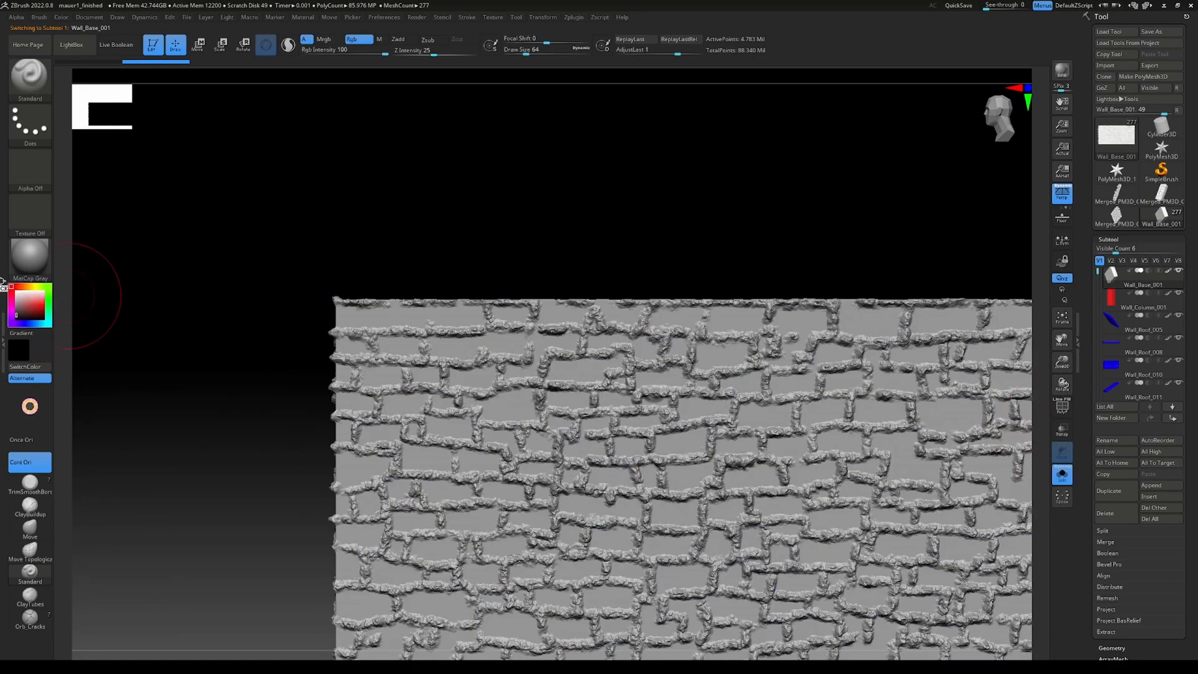
{"action": "left_click", "coordinate": [44, 305]}
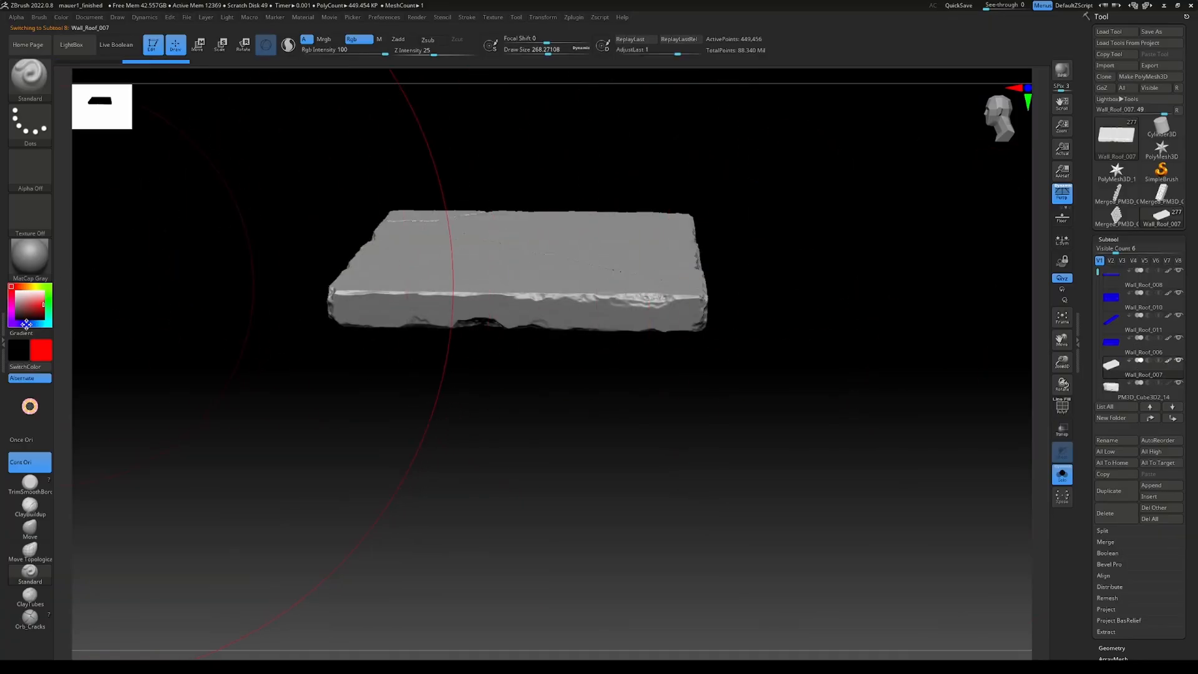
{"action": "left_click", "coordinate": [459, 257]}
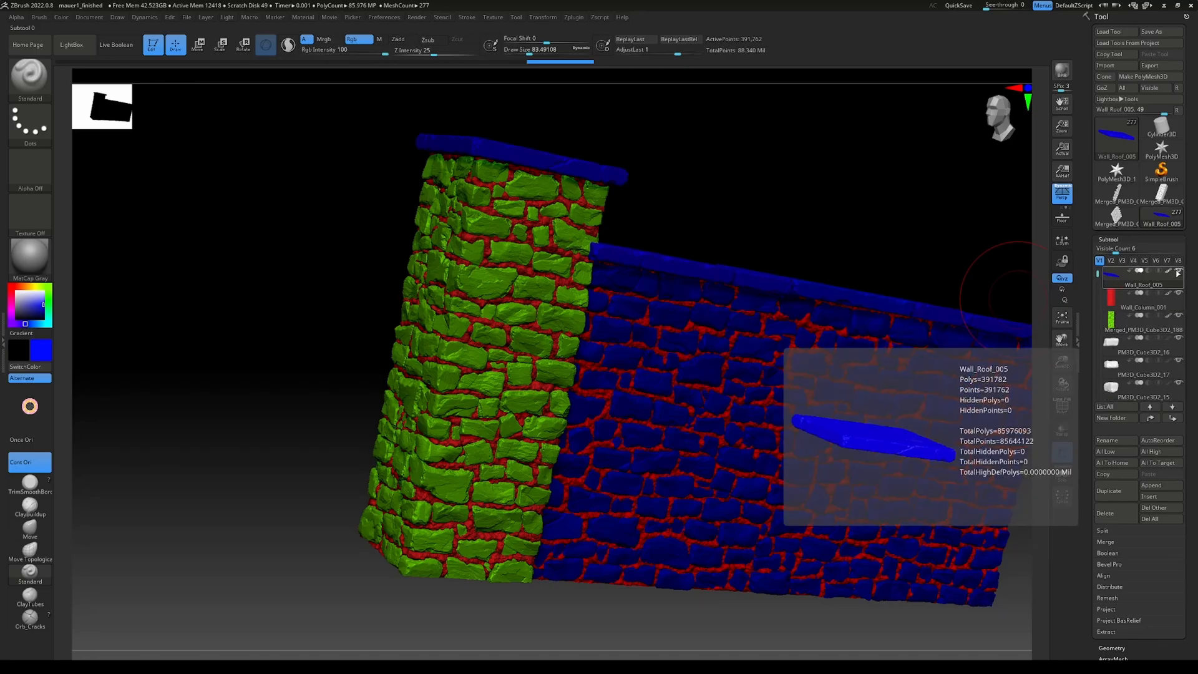
- Merge the top cap slab subtool with the mesh below it
{"action": "left_click", "coordinate": [1144, 306]}
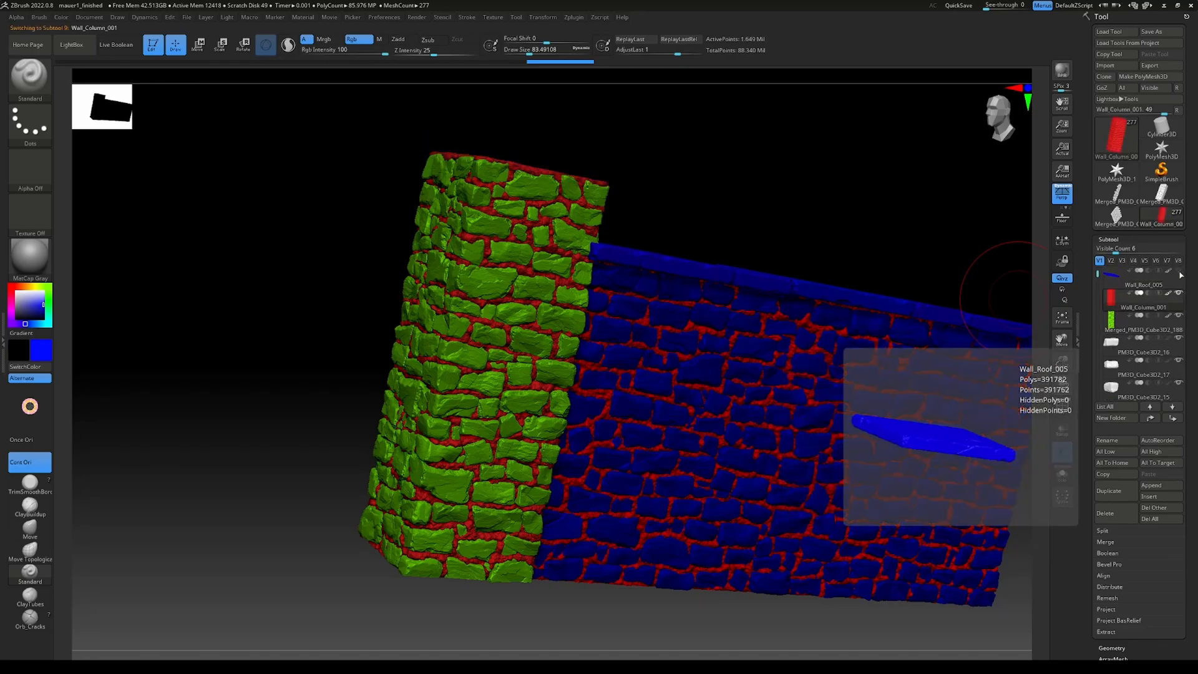
{"action": "left_click", "coordinate": [1143, 284]}
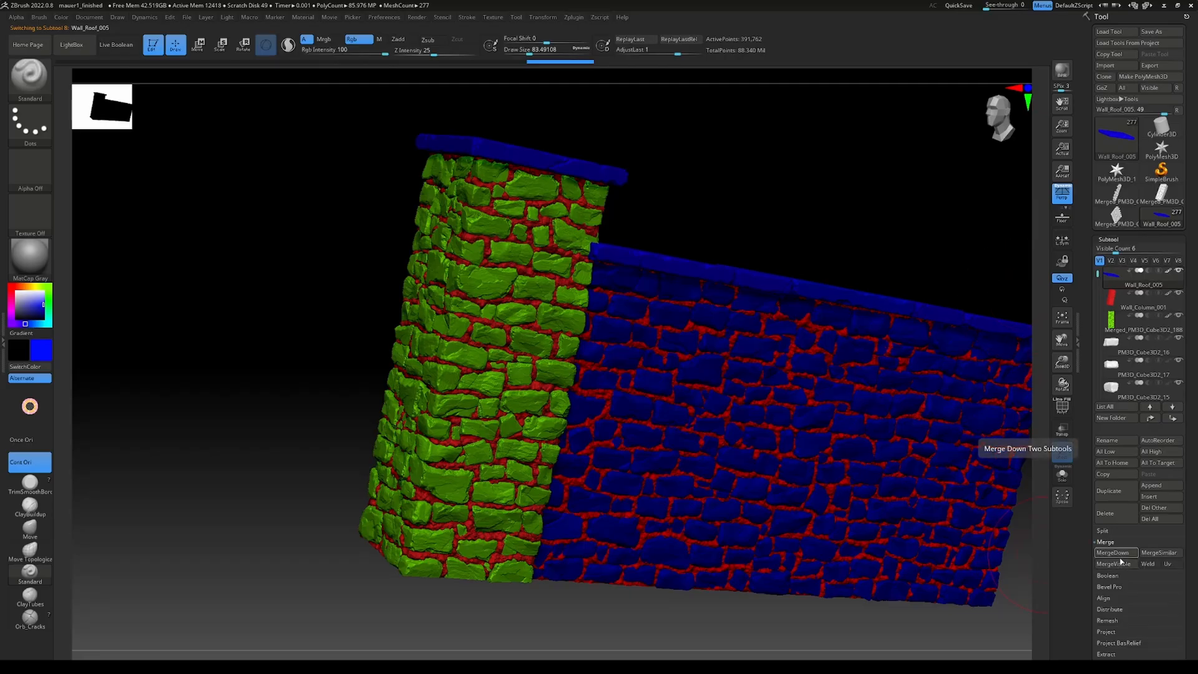
{"action": "left_click", "coordinate": [1113, 552]}
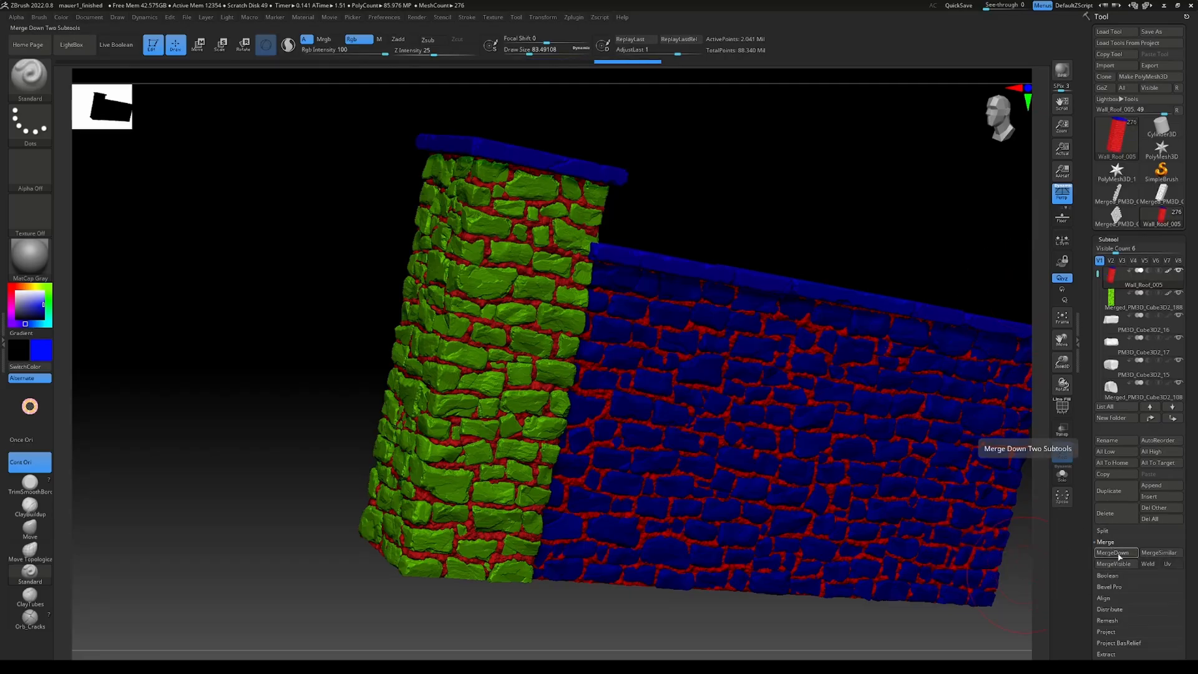
{"action": "left_click", "coordinate": [1114, 552]}
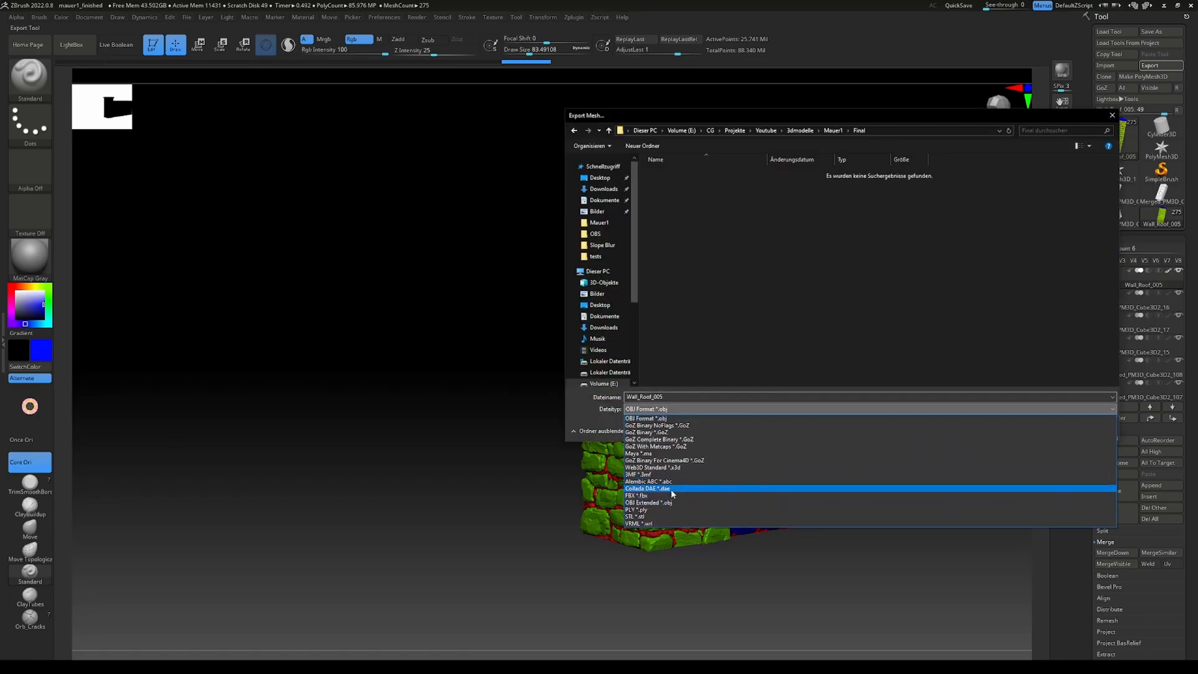
- Export the column as an FBX file named Column_LP with default FBX options
{"action": "left_click", "coordinate": [639, 495]}
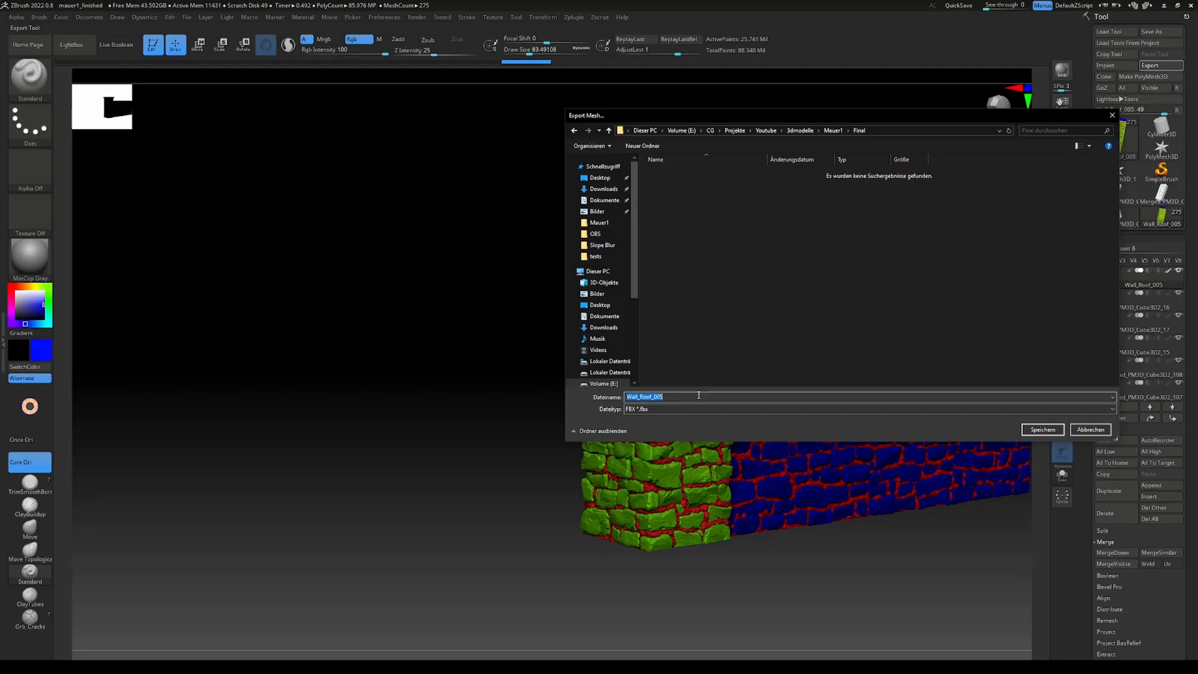
{"action": "mouse_move", "coordinate": [725, 394]}
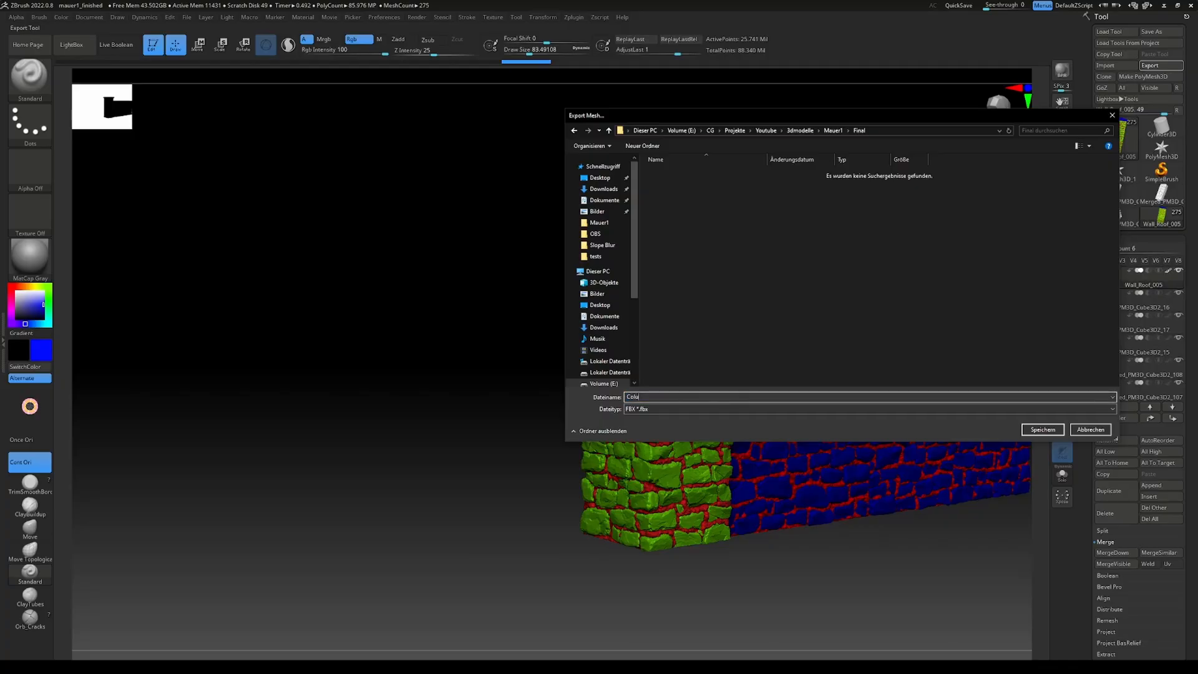
{"action": "type", "text": "Column_LP"}
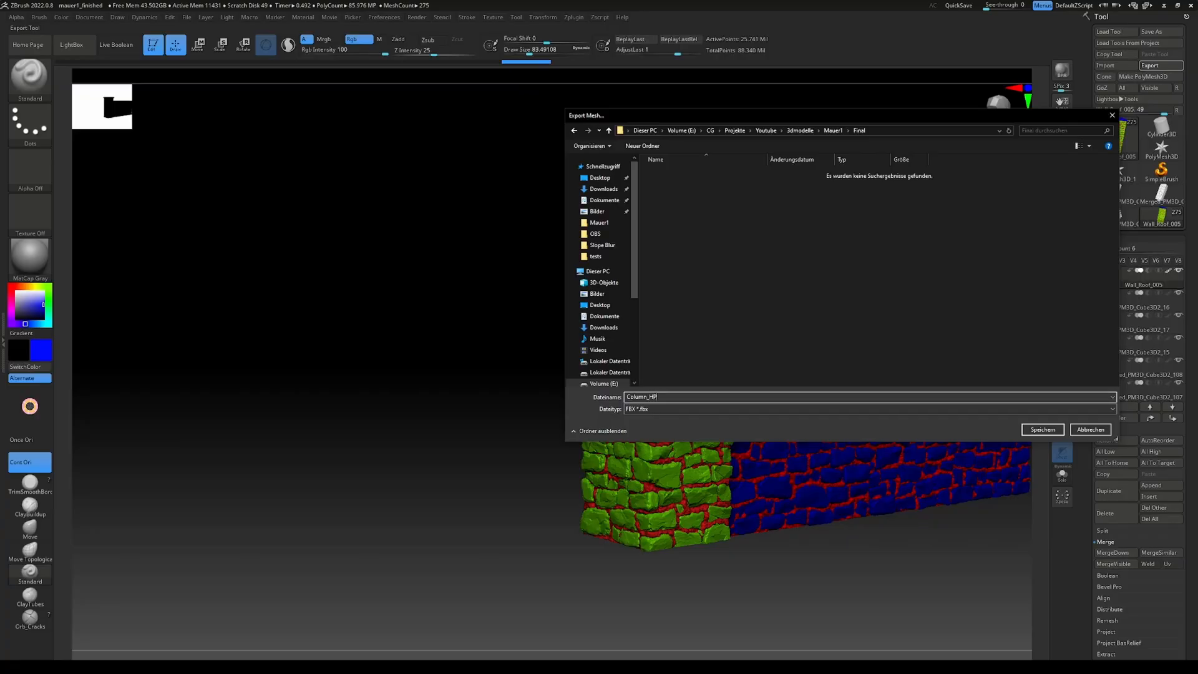
{"action": "mouse_move", "coordinate": [719, 365]}
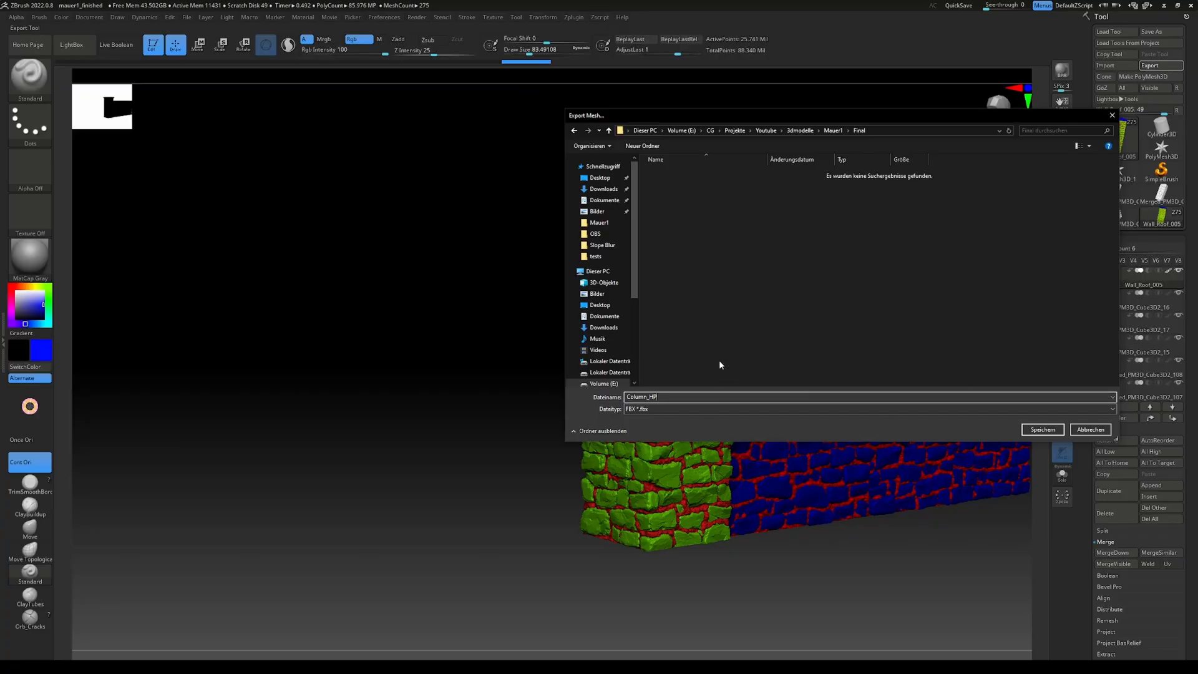
{"action": "left_click", "coordinate": [1041, 429]}
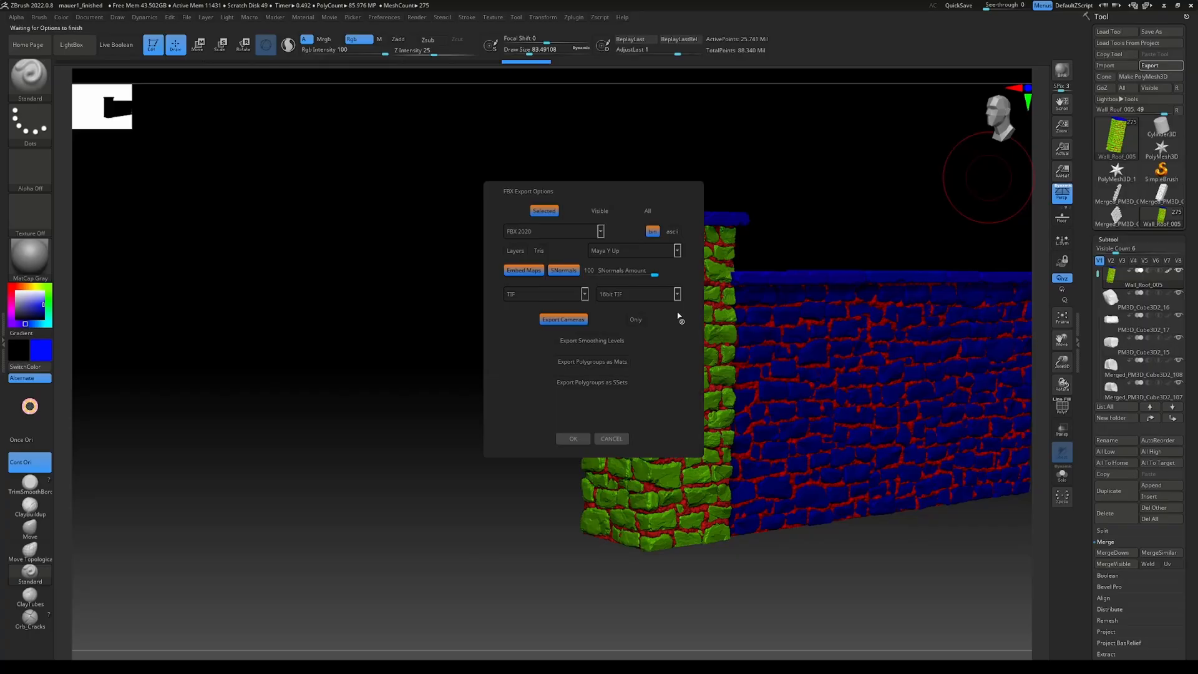
{"action": "mouse_move", "coordinate": [516, 327]}
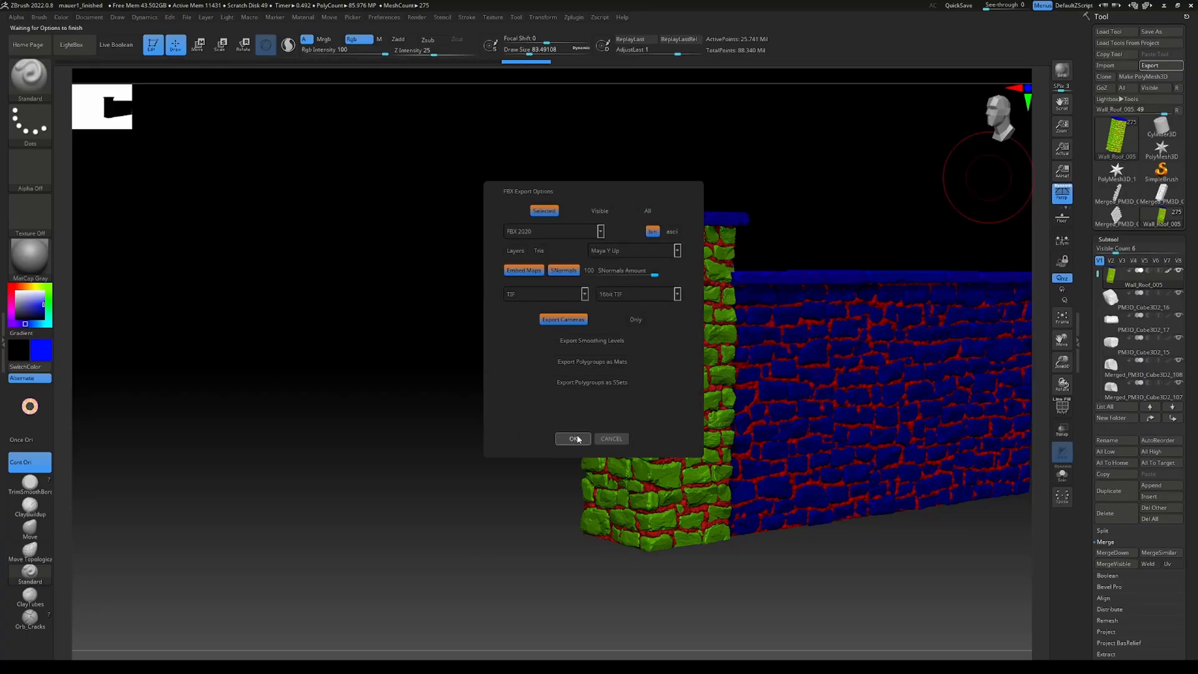
{"action": "left_click", "coordinate": [573, 438]}
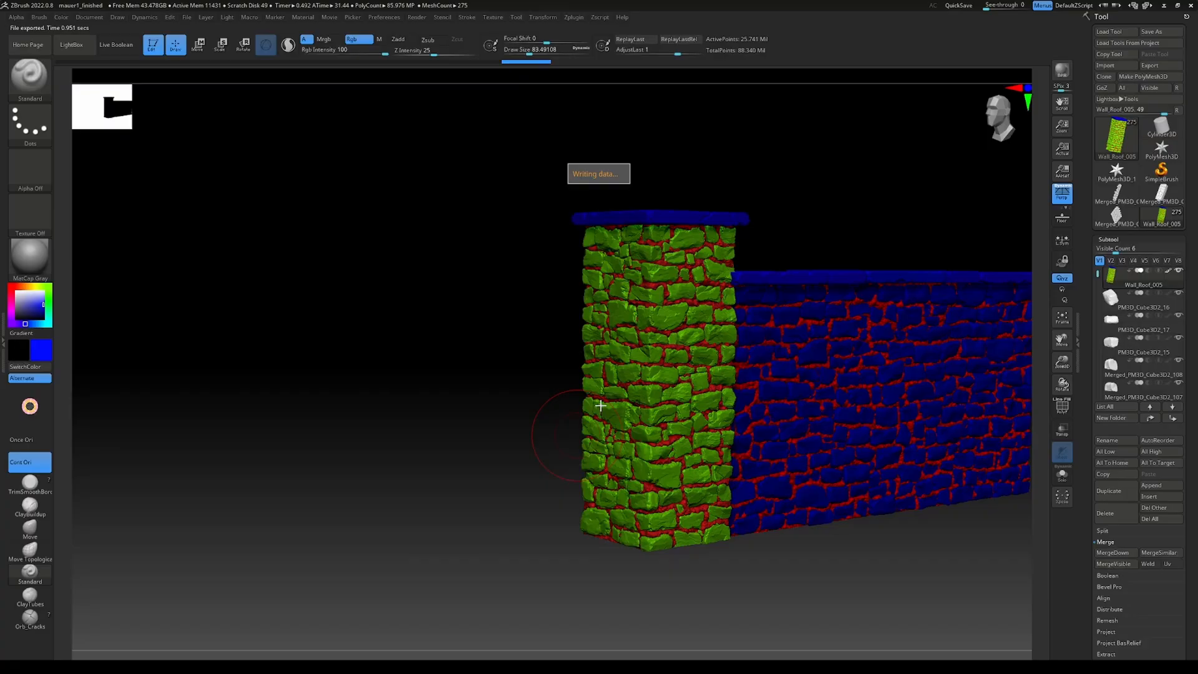
{"action": "mouse_move", "coordinate": [647, 344]}
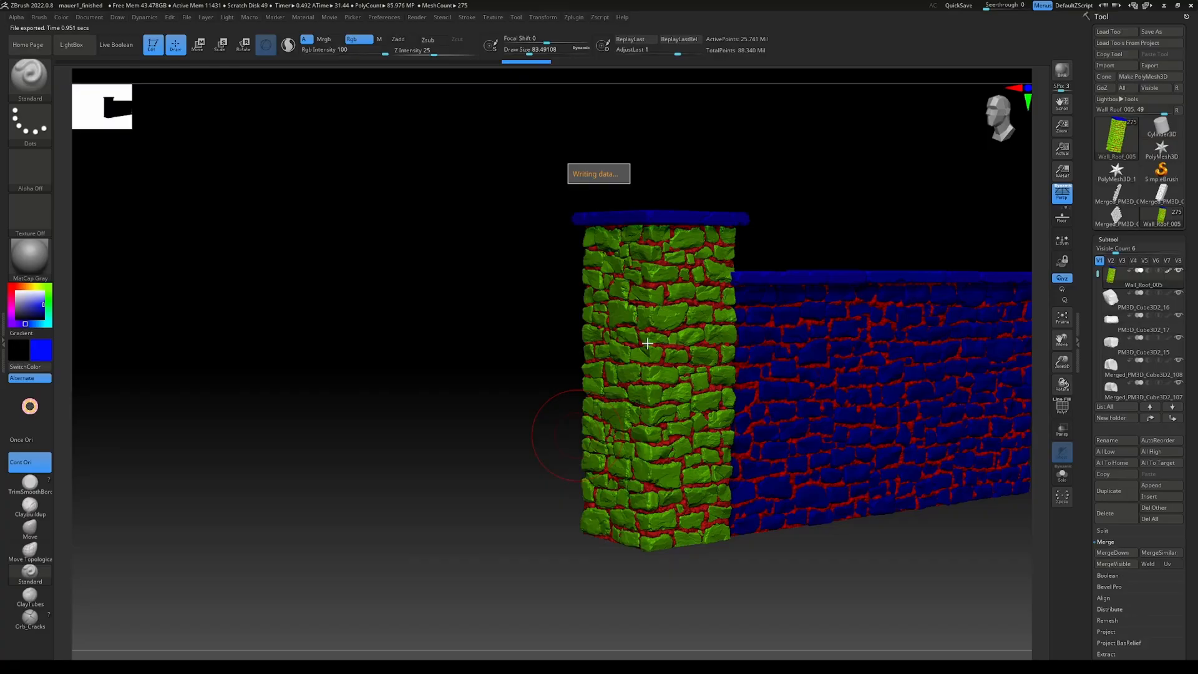
{"action": "mouse_move", "coordinate": [524, 443]}
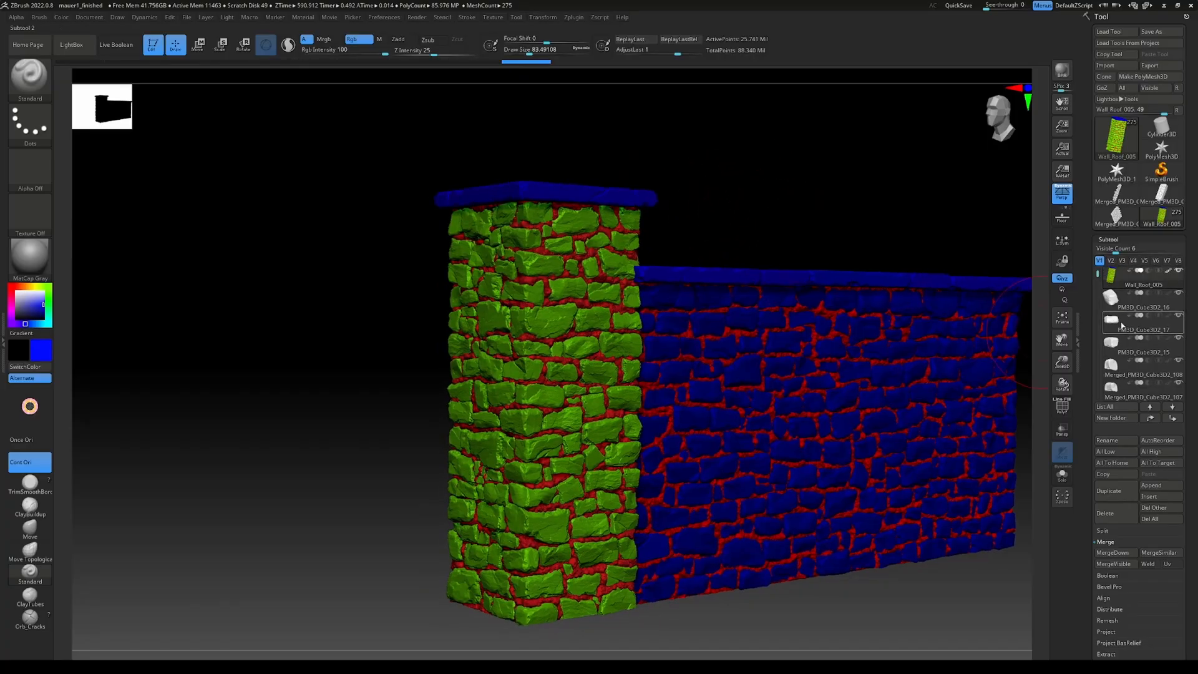
{"action": "mouse_move", "coordinate": [1144, 330]}
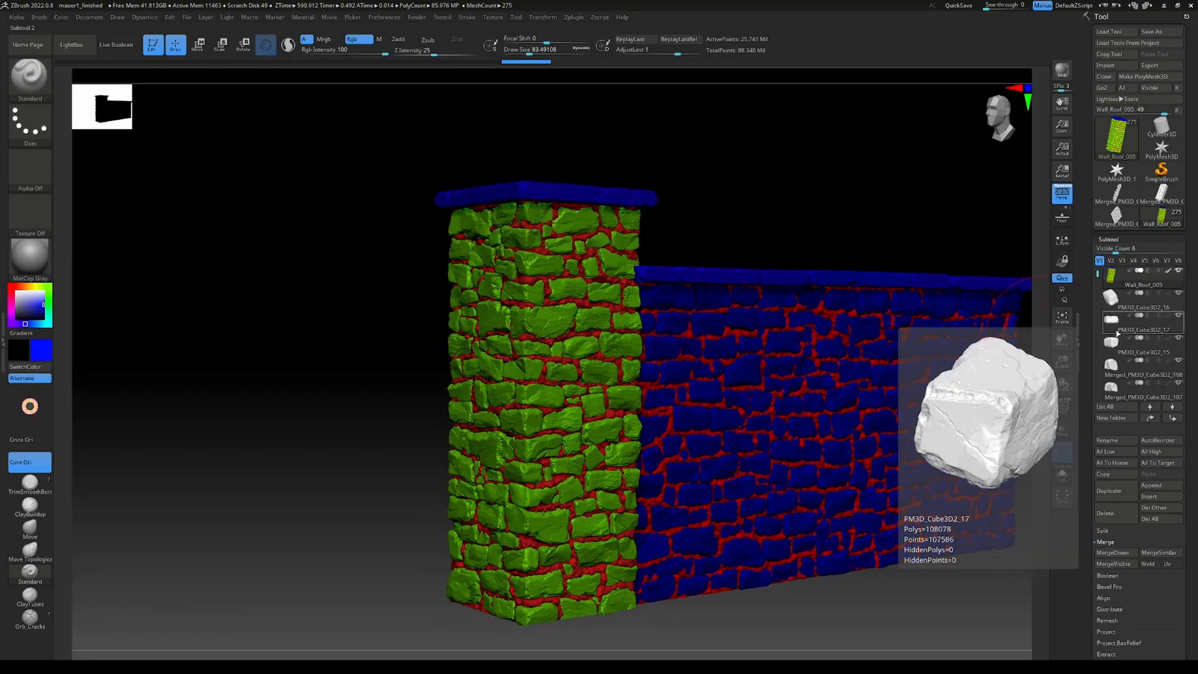
{"action": "left_click", "coordinate": [1144, 299]}
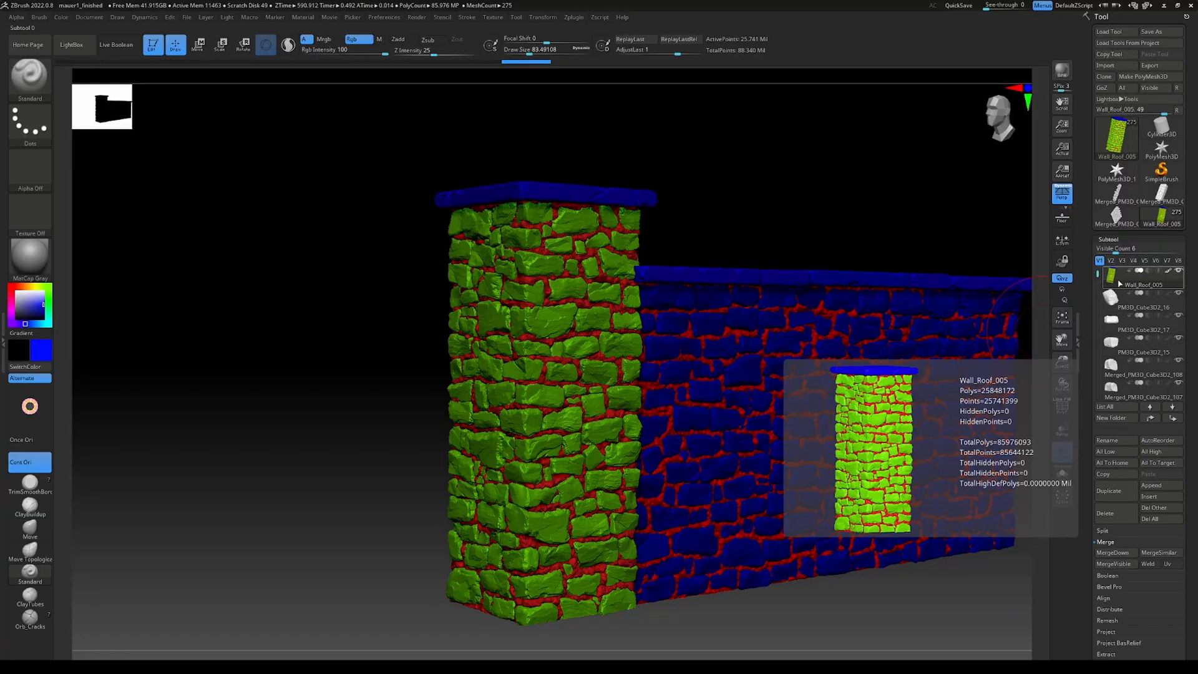
- Switch to the Wall_Roof_006 tool and merge the Wall_Roof_008 cap pieces into one subtool
{"action": "left_click", "coordinate": [1113, 462]}
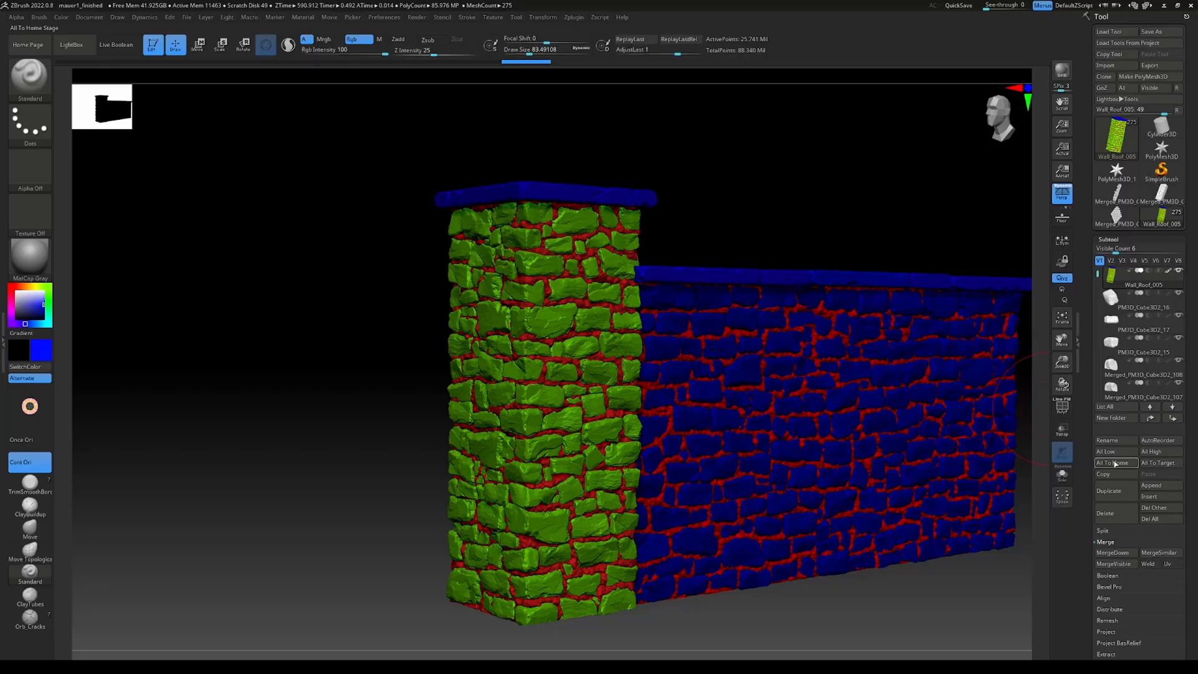
{"action": "mouse_move", "coordinate": [1144, 284]}
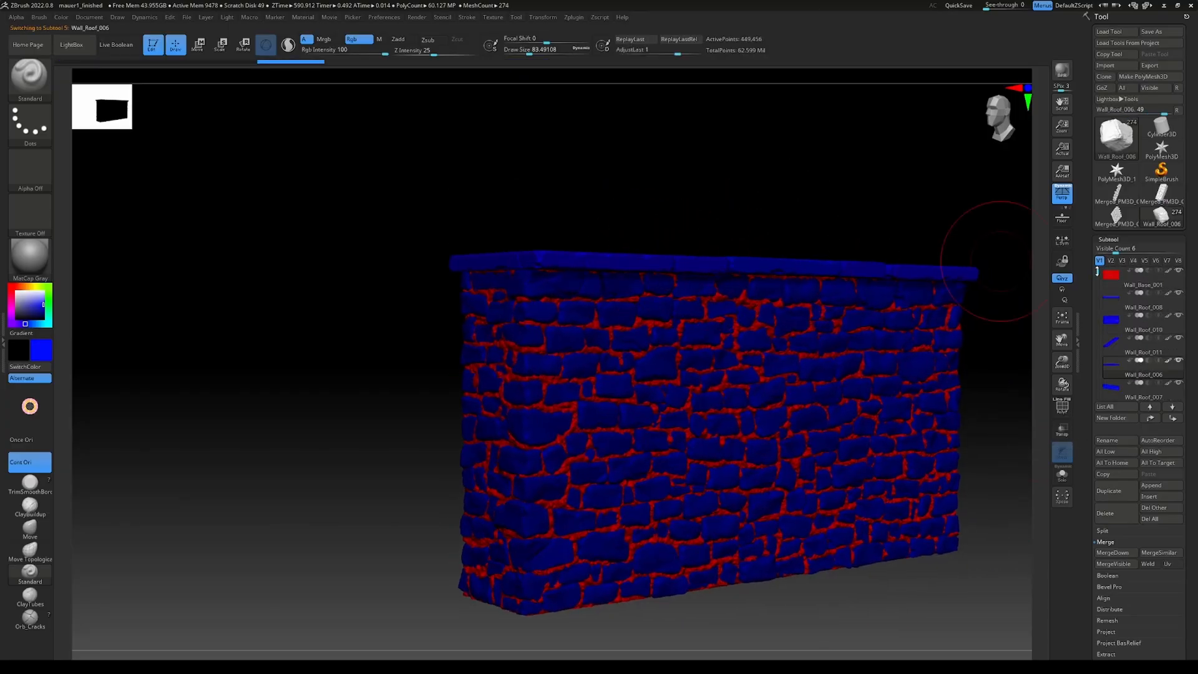
{"action": "left_click", "coordinate": [1138, 306]}
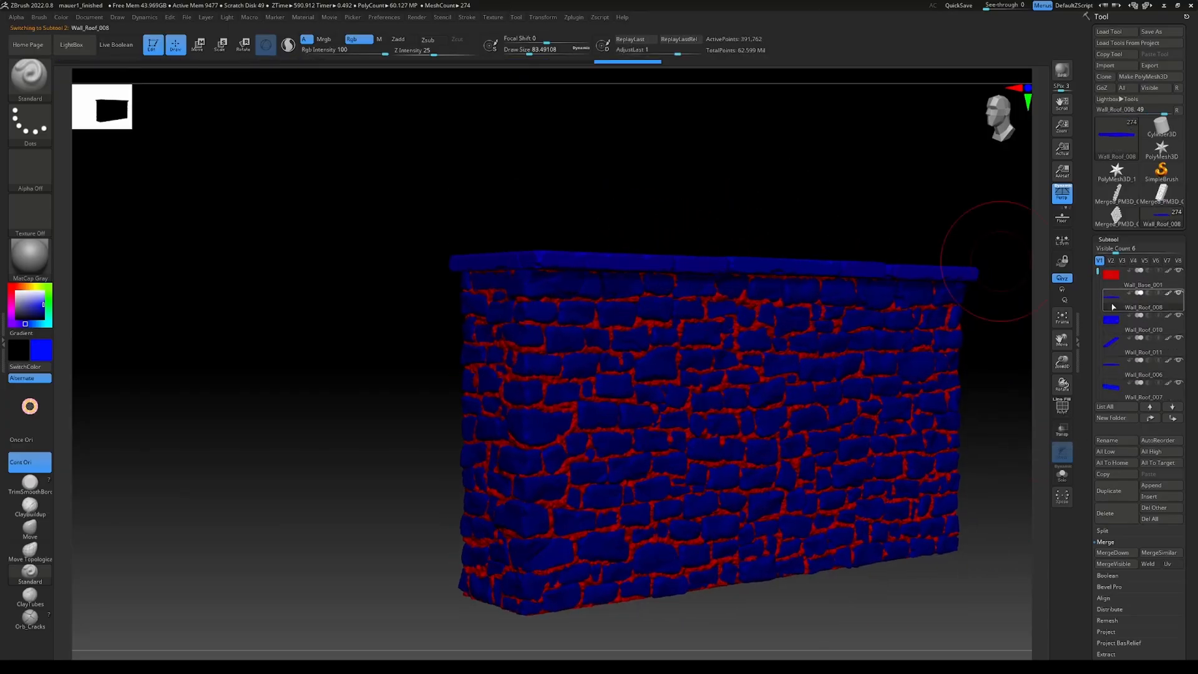
{"action": "mouse_move", "coordinate": [1112, 307]}
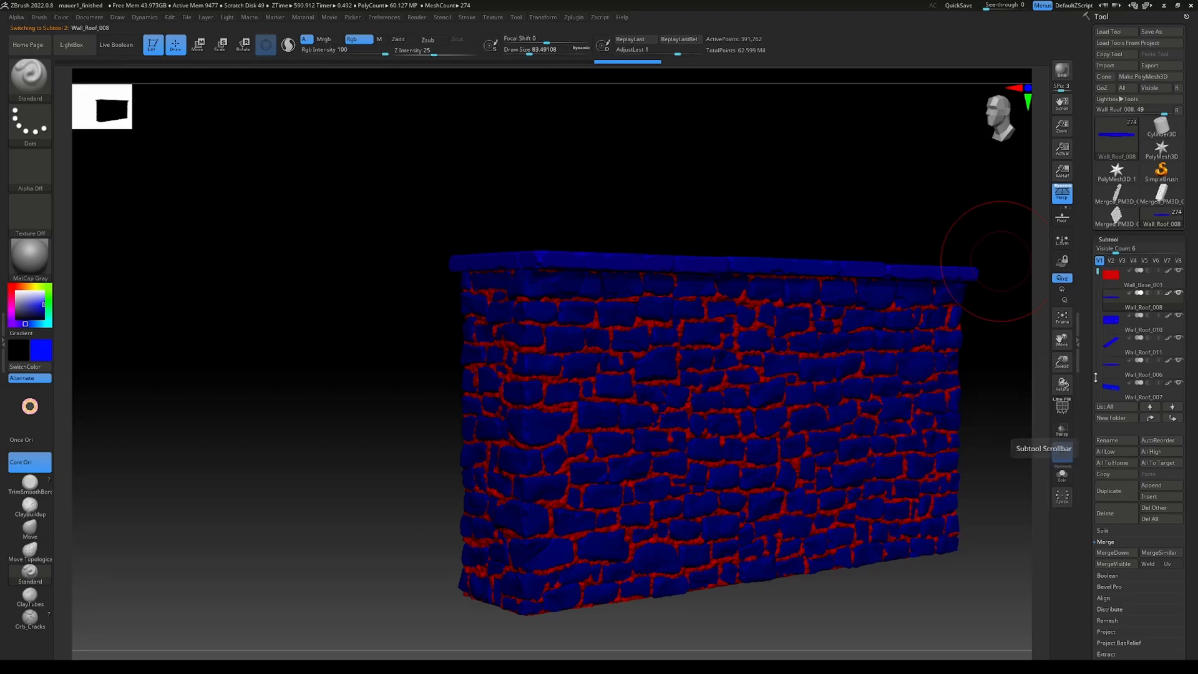
{"action": "mouse_move", "coordinate": [1115, 563]}
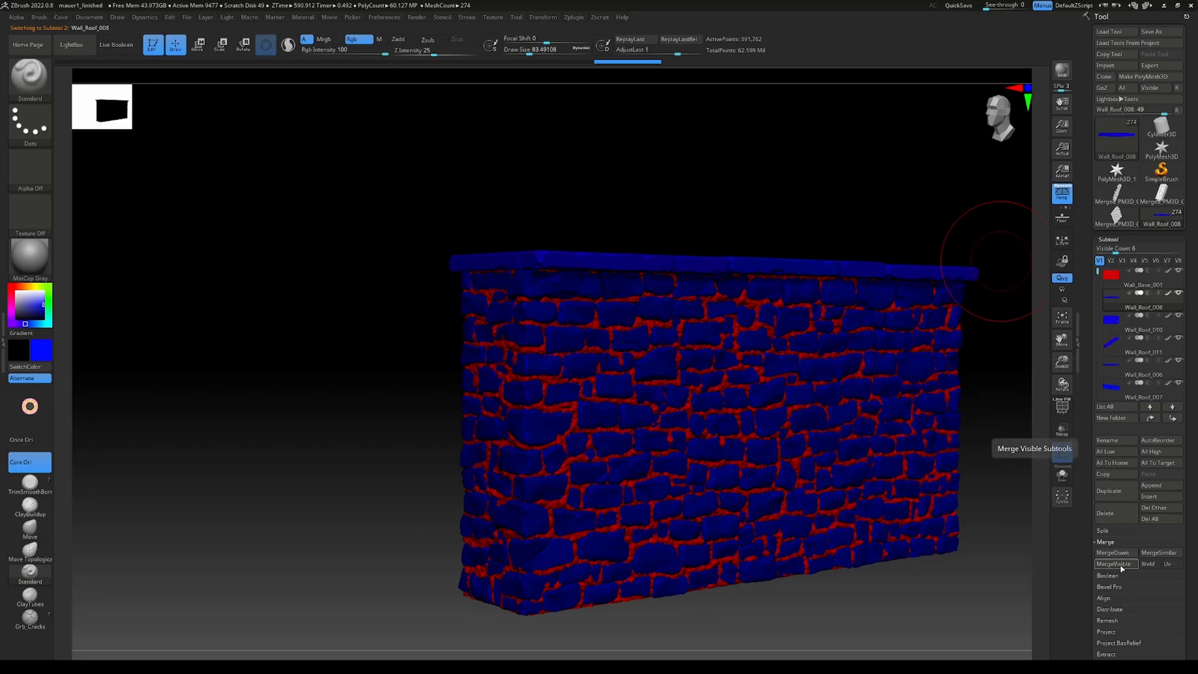
{"action": "left_click", "coordinate": [1115, 563]}
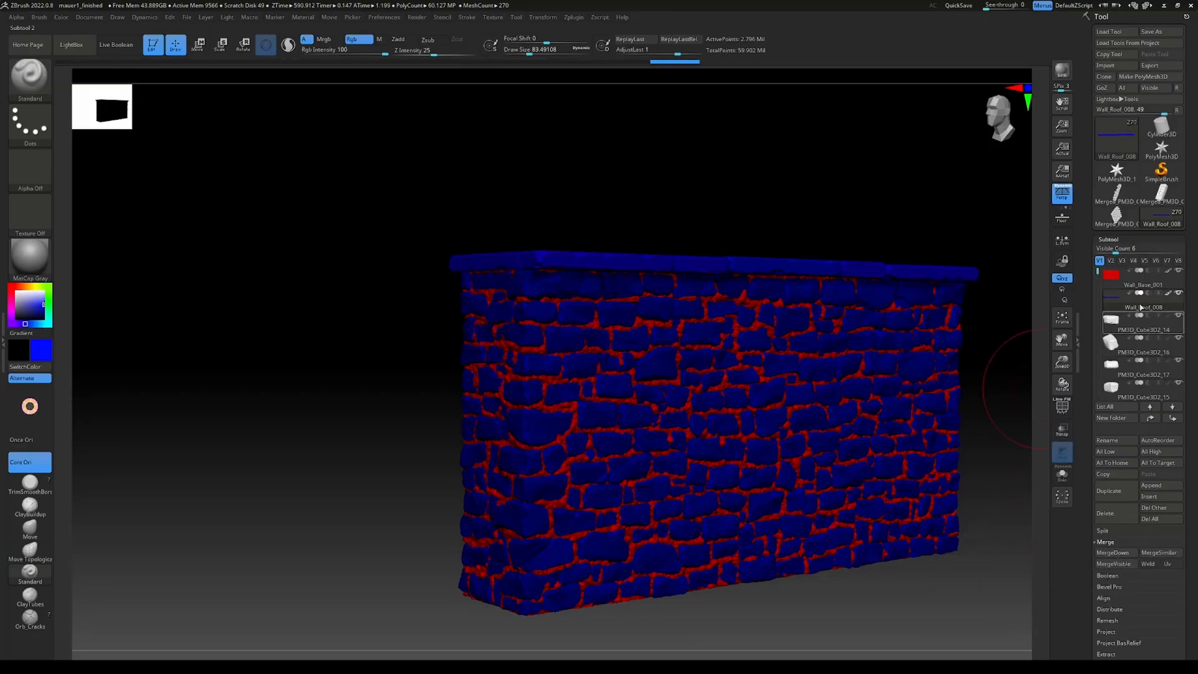
{"action": "left_click", "coordinate": [1061, 475]}
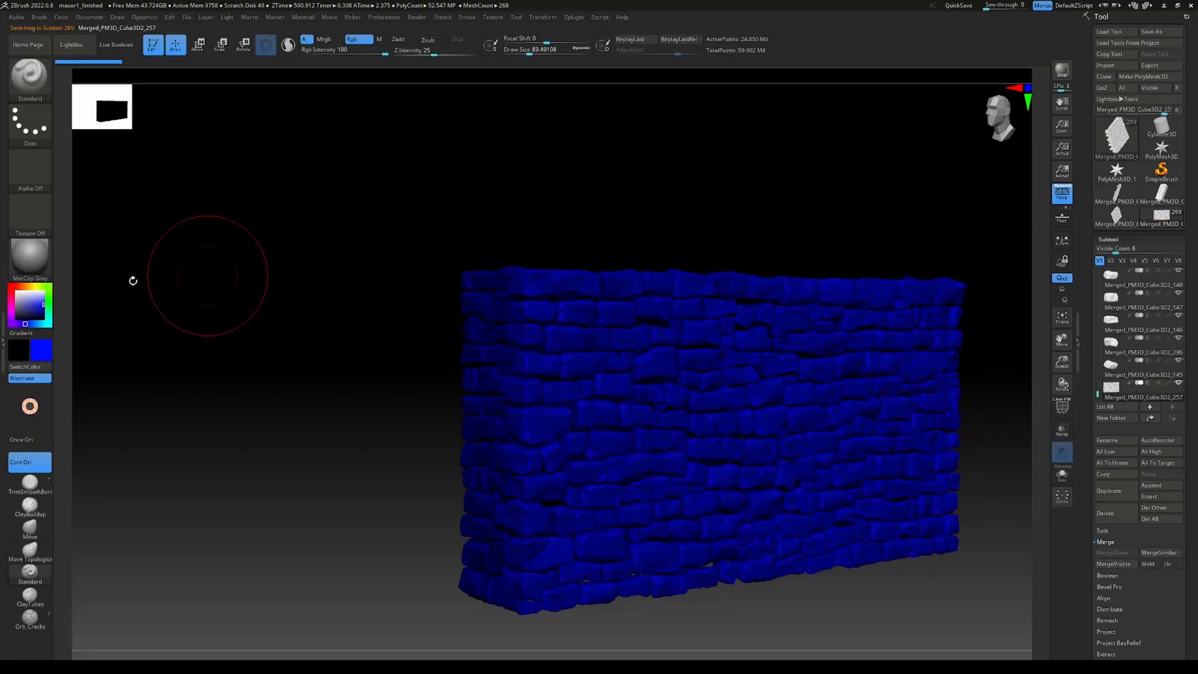
{"action": "mouse_move", "coordinate": [7, 298]}
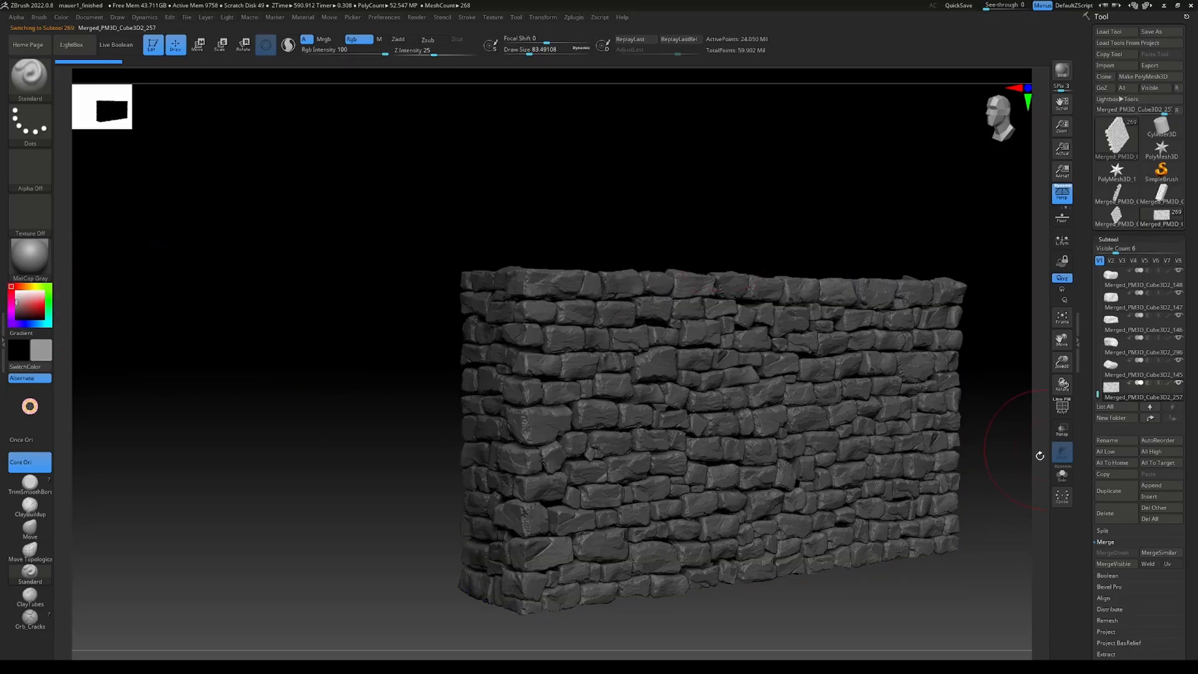
{"action": "mouse_move", "coordinate": [1115, 564]}
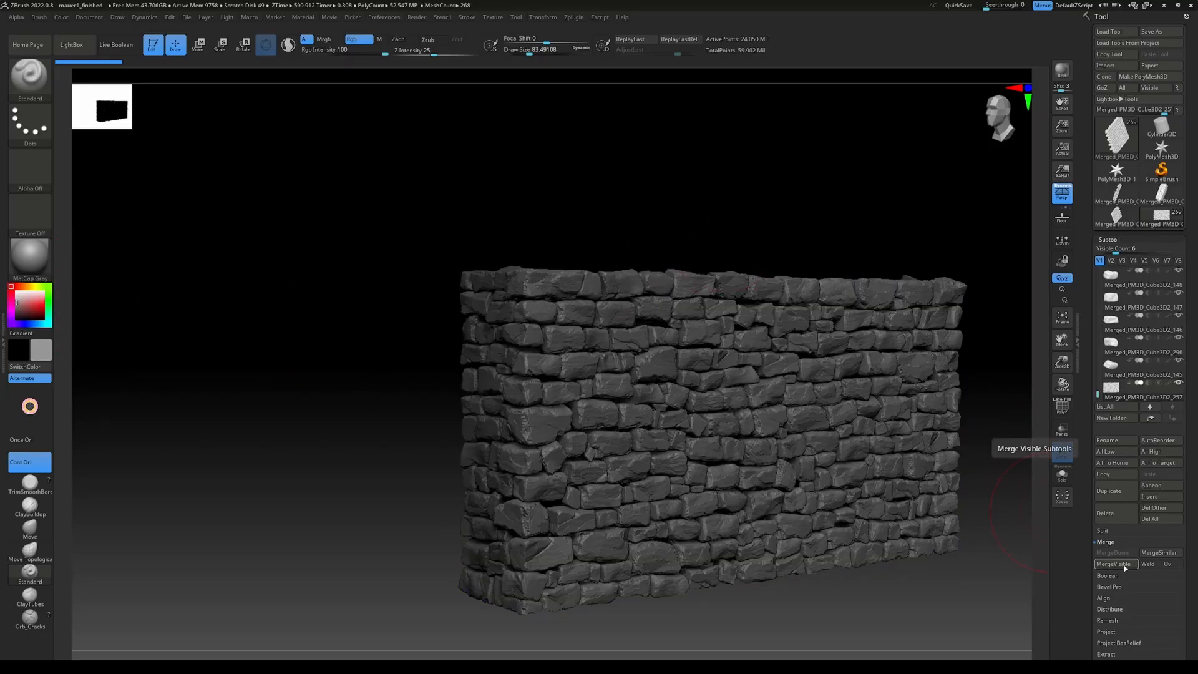
- Merge all visible stone pieces of the wall into a single mesh
{"action": "left_click", "coordinate": [1115, 564]}
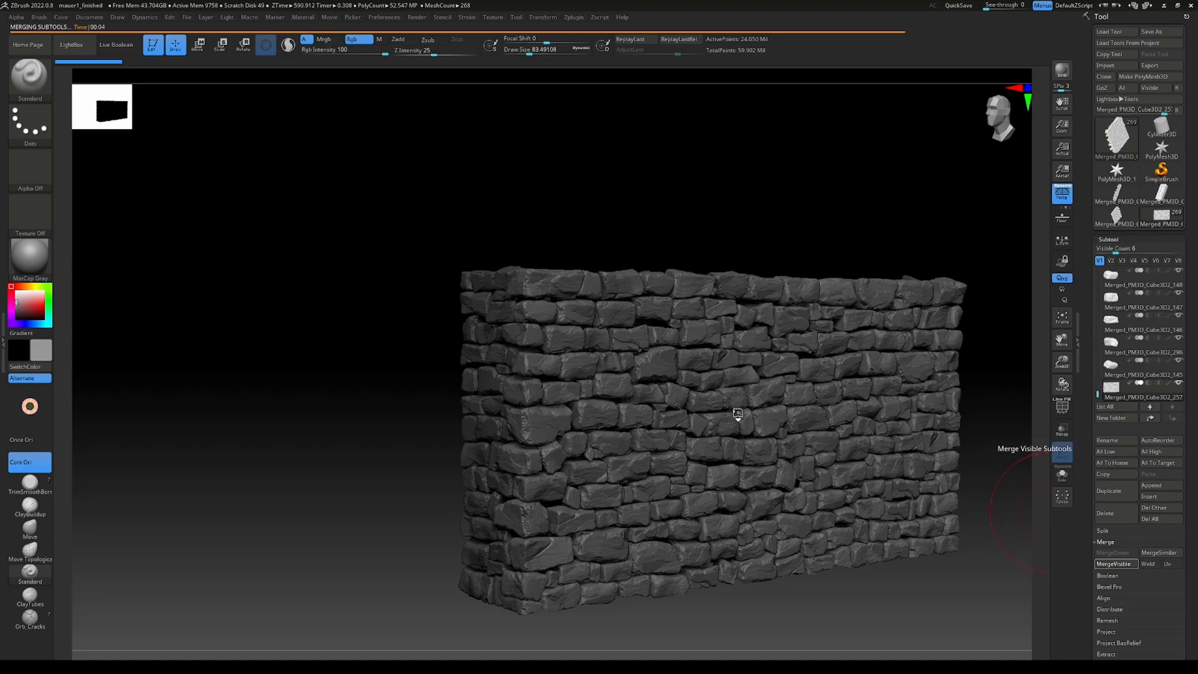
{"action": "mouse_move", "coordinate": [889, 500]}
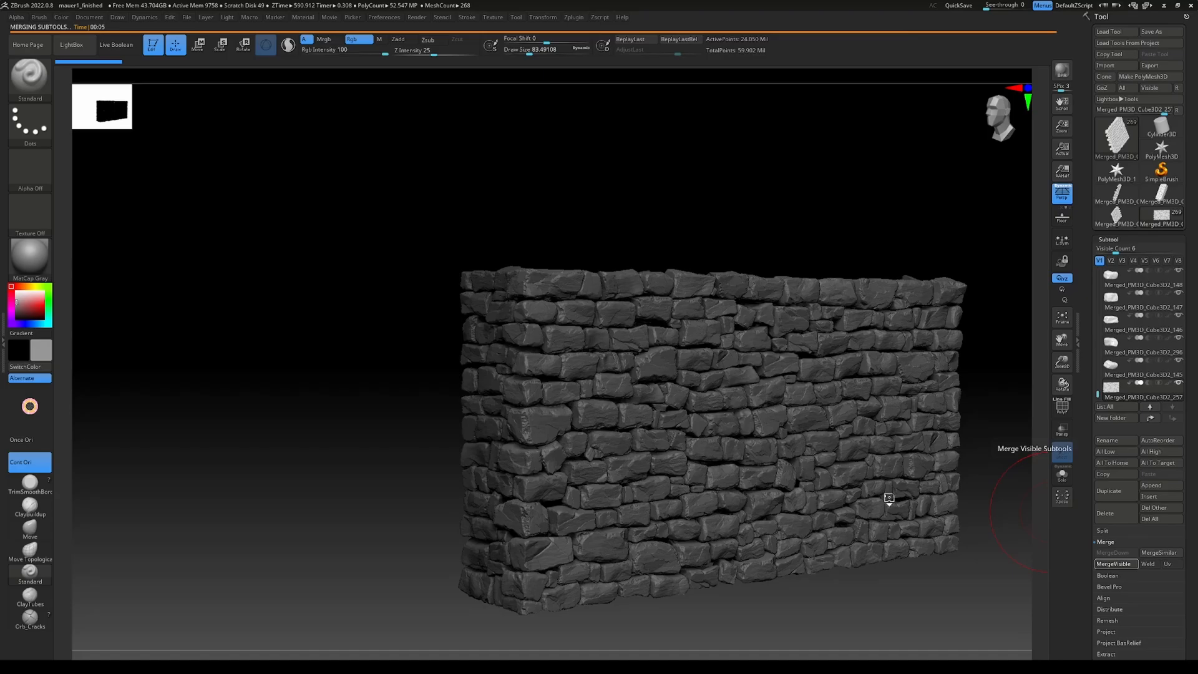
{"action": "left_click", "coordinate": [1115, 563]}
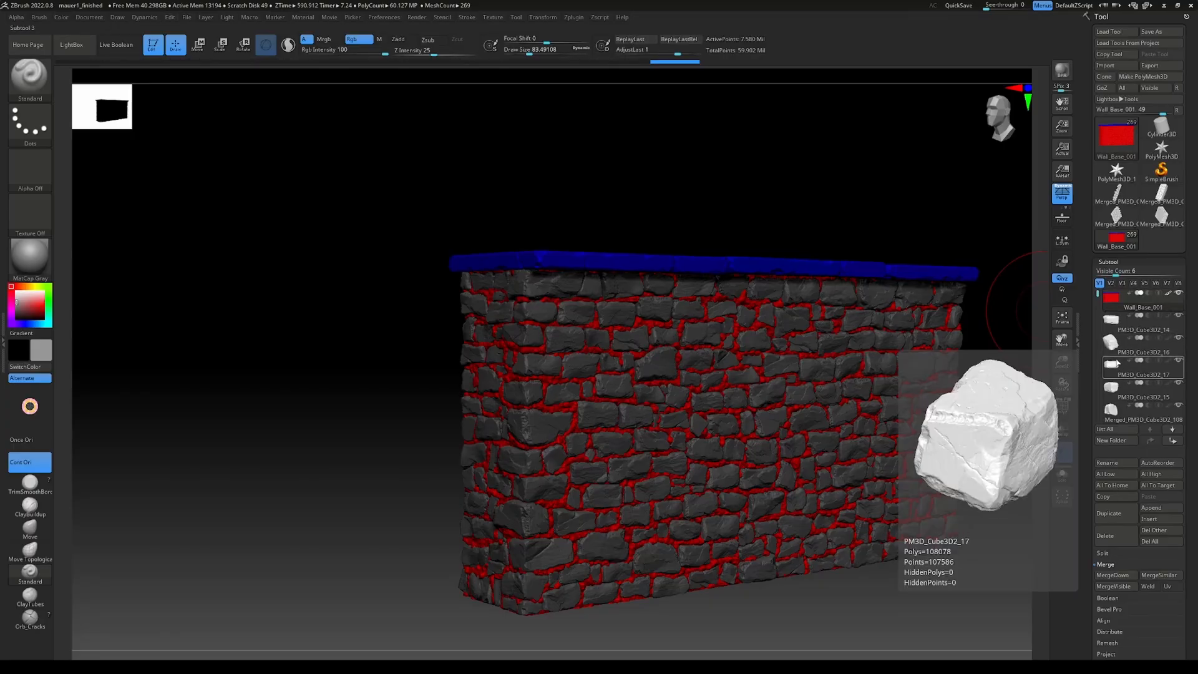
- Keep only the Wall_Base_001 mortar subtool by deleting all other subtools
{"action": "left_click", "coordinate": [1145, 352]}
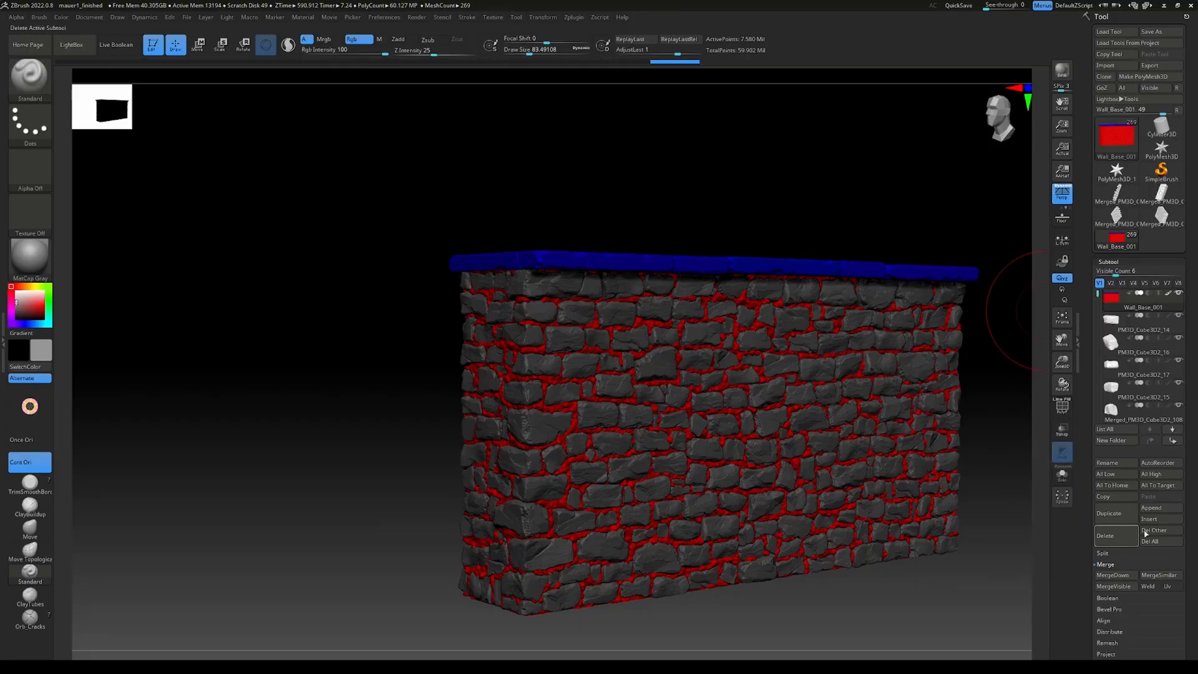
{"action": "mouse_move", "coordinate": [1158, 530]}
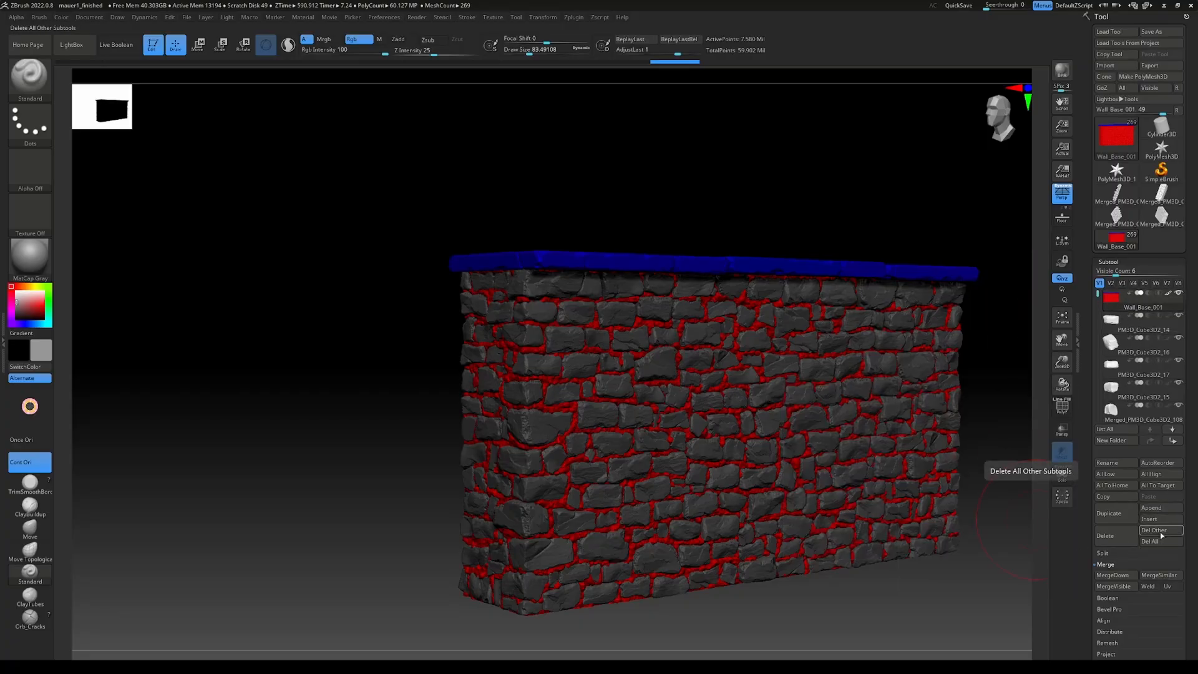
{"action": "left_click", "coordinate": [1160, 530]}
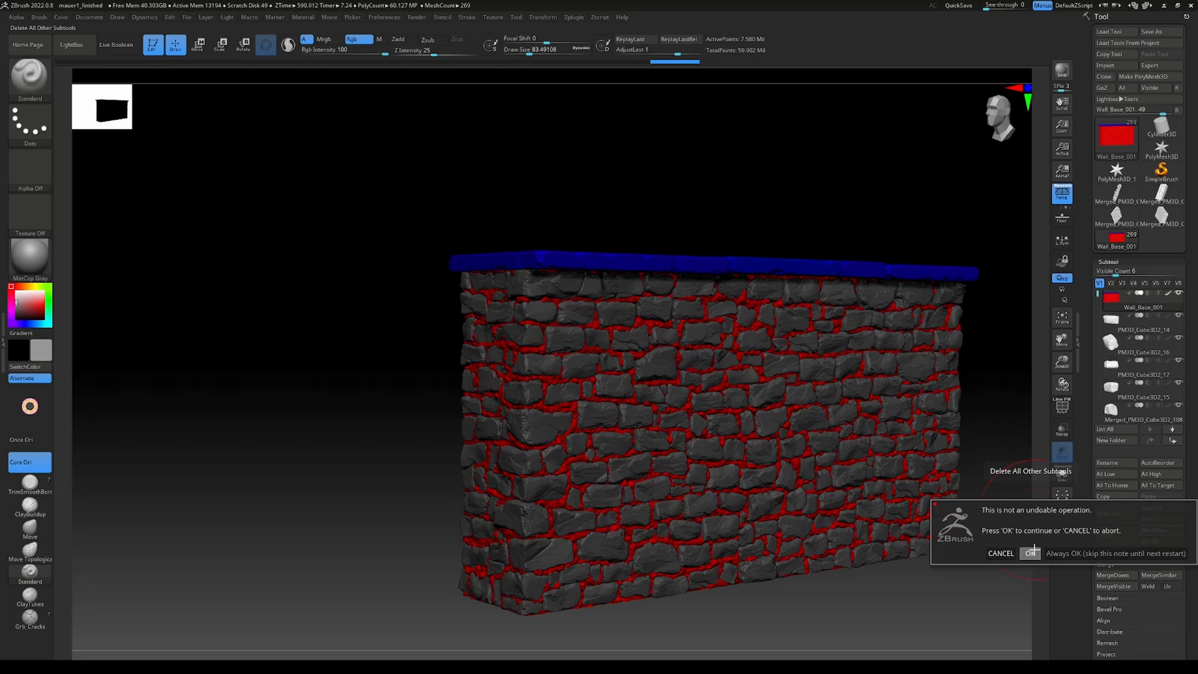
{"action": "left_click", "coordinate": [1030, 552]}
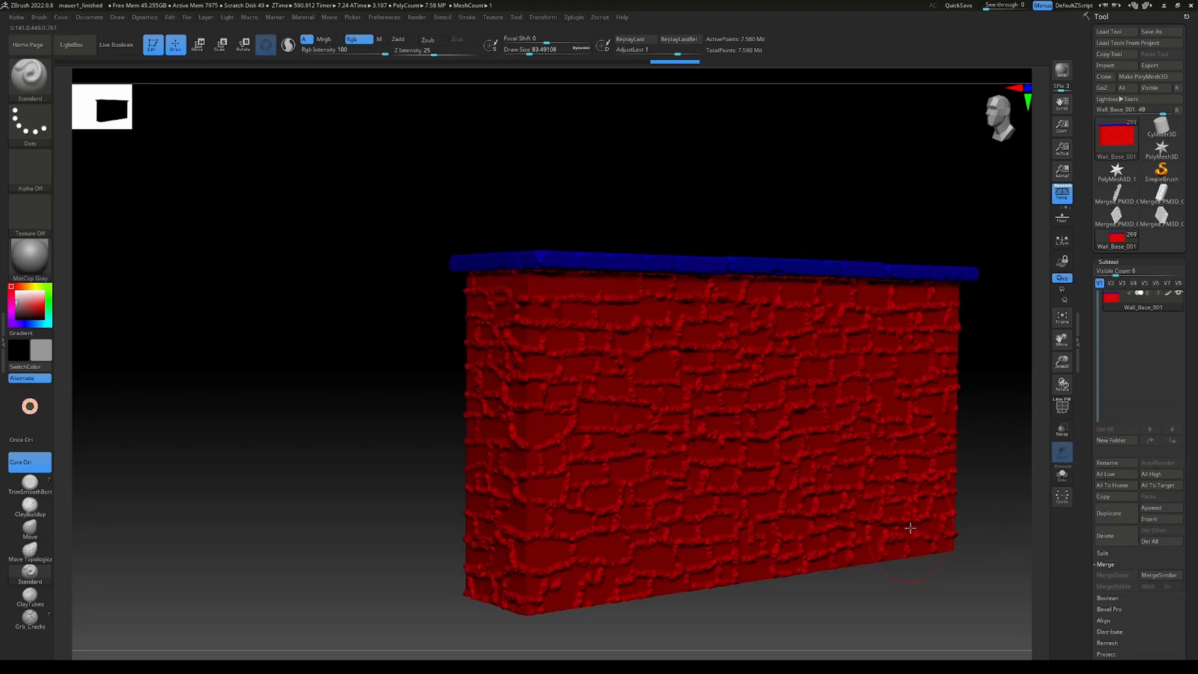
{"action": "mouse_move", "coordinate": [1016, 367]}
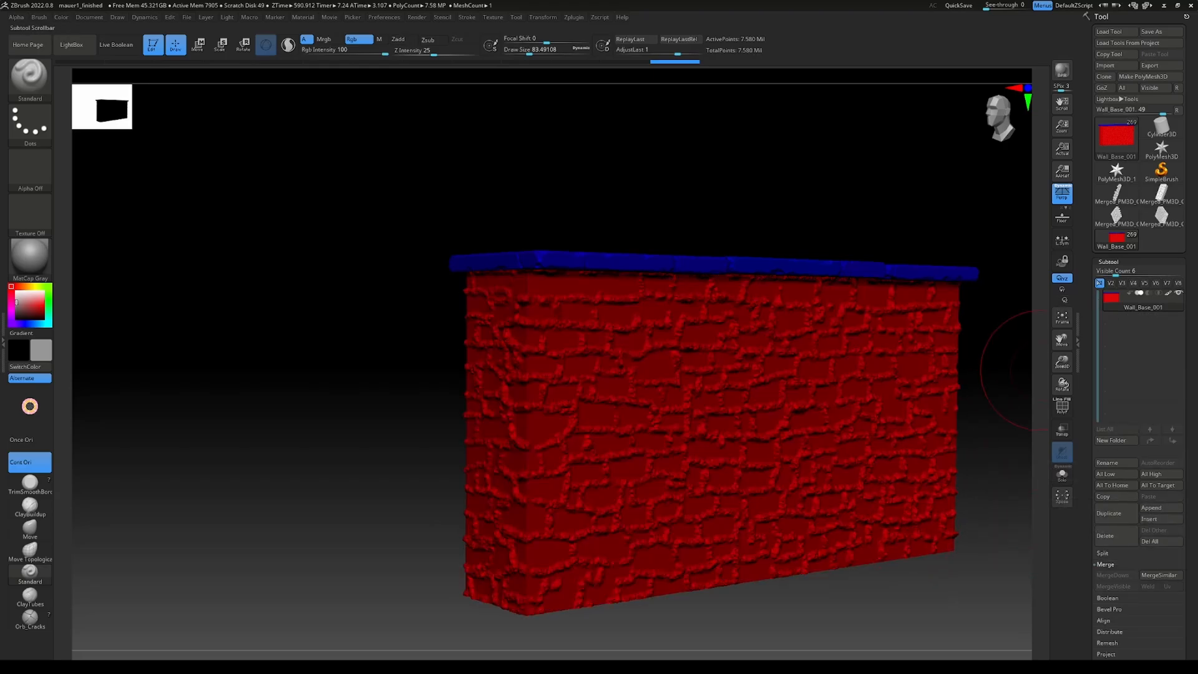
{"action": "mouse_move", "coordinate": [1114, 513]}
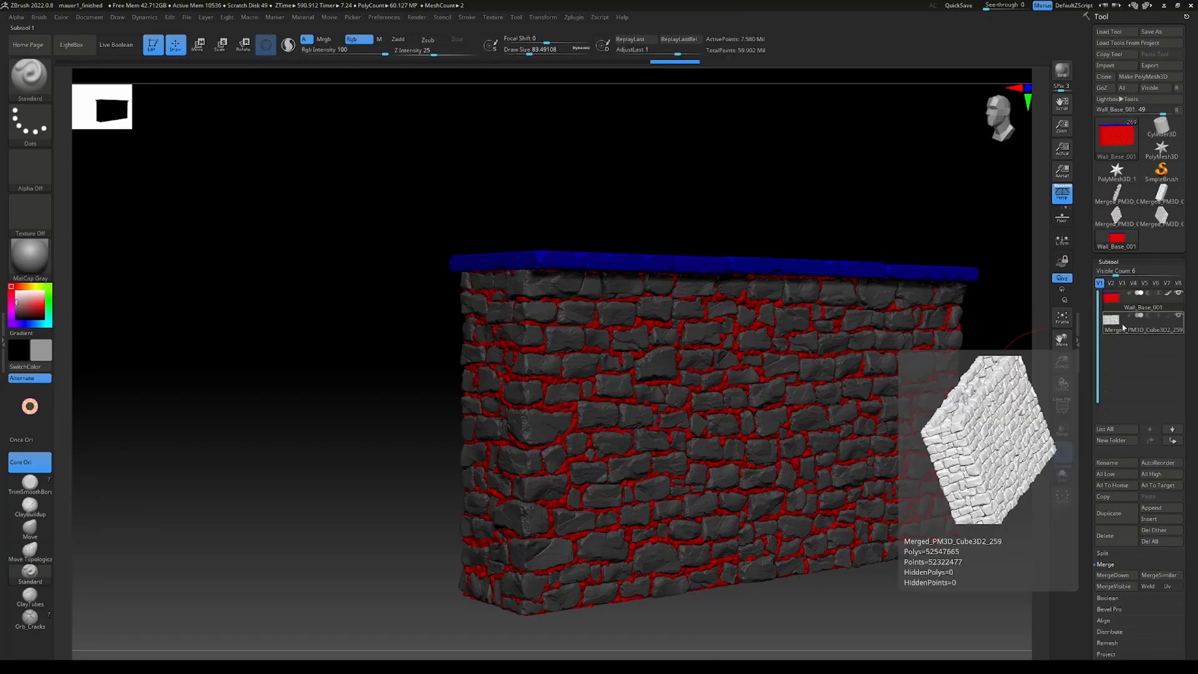
- Fill the Merged_PM3D rock subtool with green, then reselect Wall_Base_001
{"action": "left_click", "coordinate": [1138, 320]}
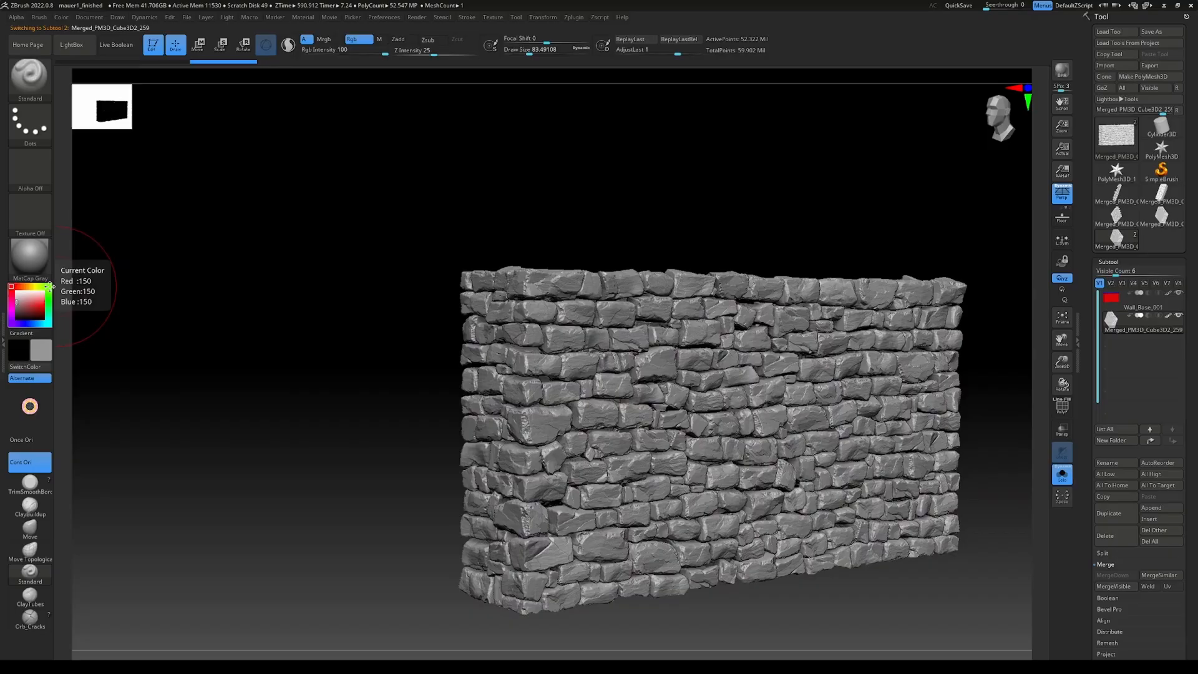
{"action": "left_click", "coordinate": [34, 305]}
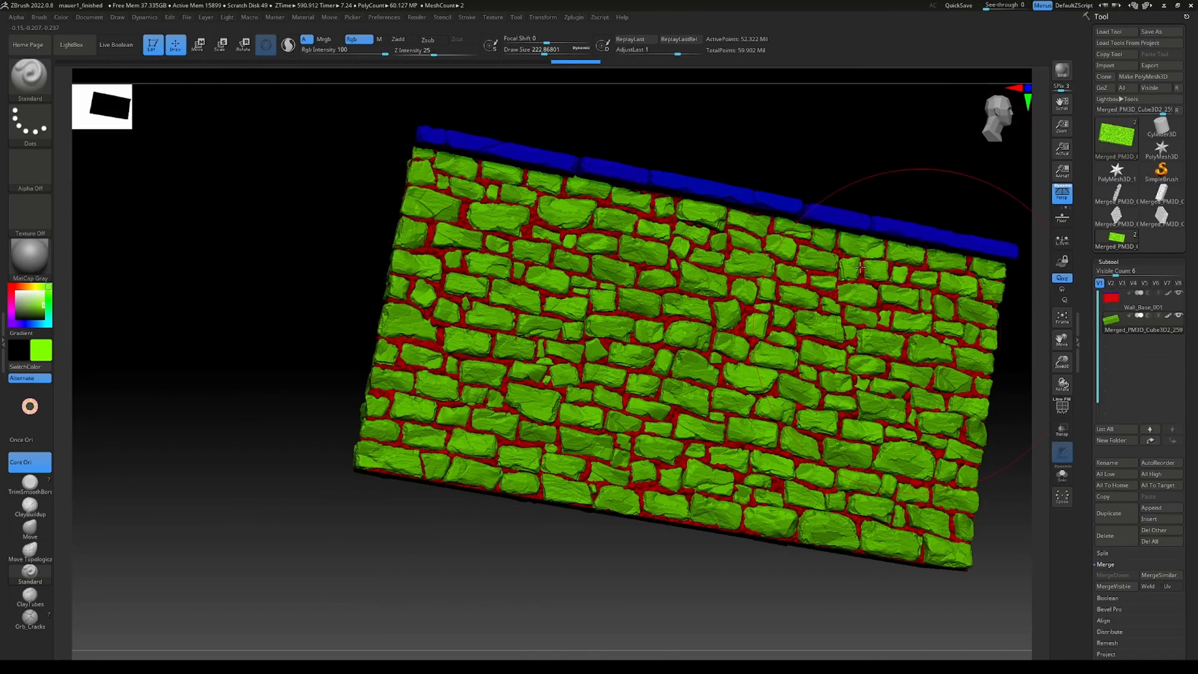
{"action": "left_click", "coordinate": [1144, 307]}
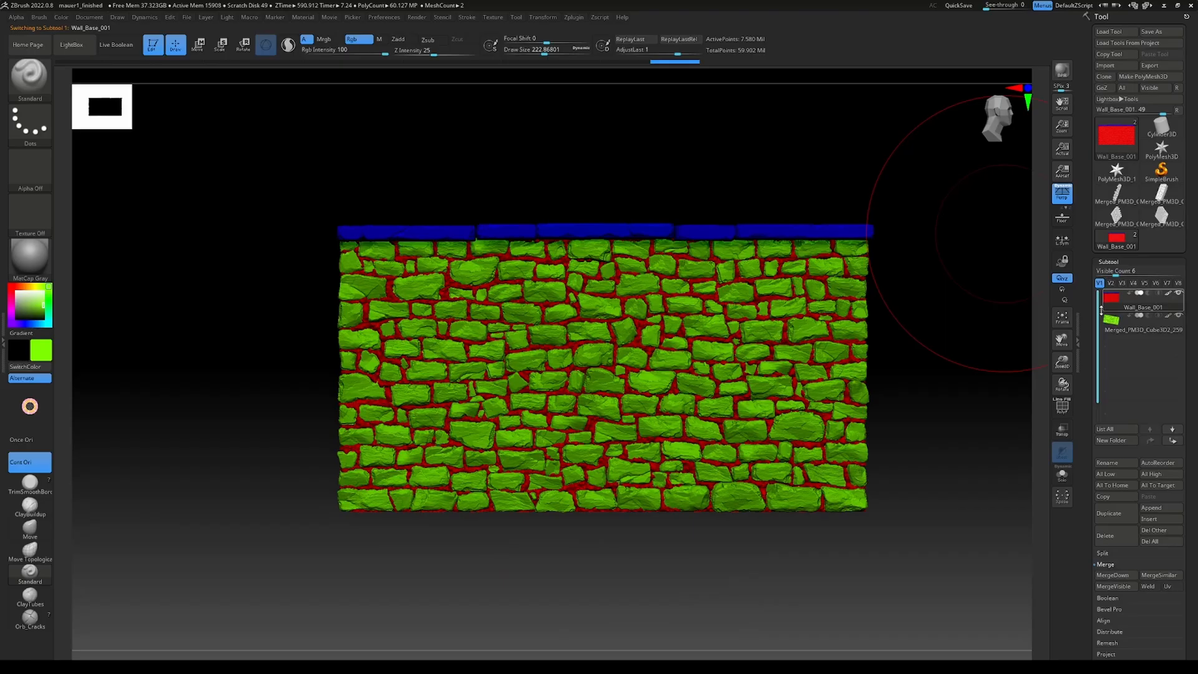
{"action": "mouse_move", "coordinate": [1115, 586]}
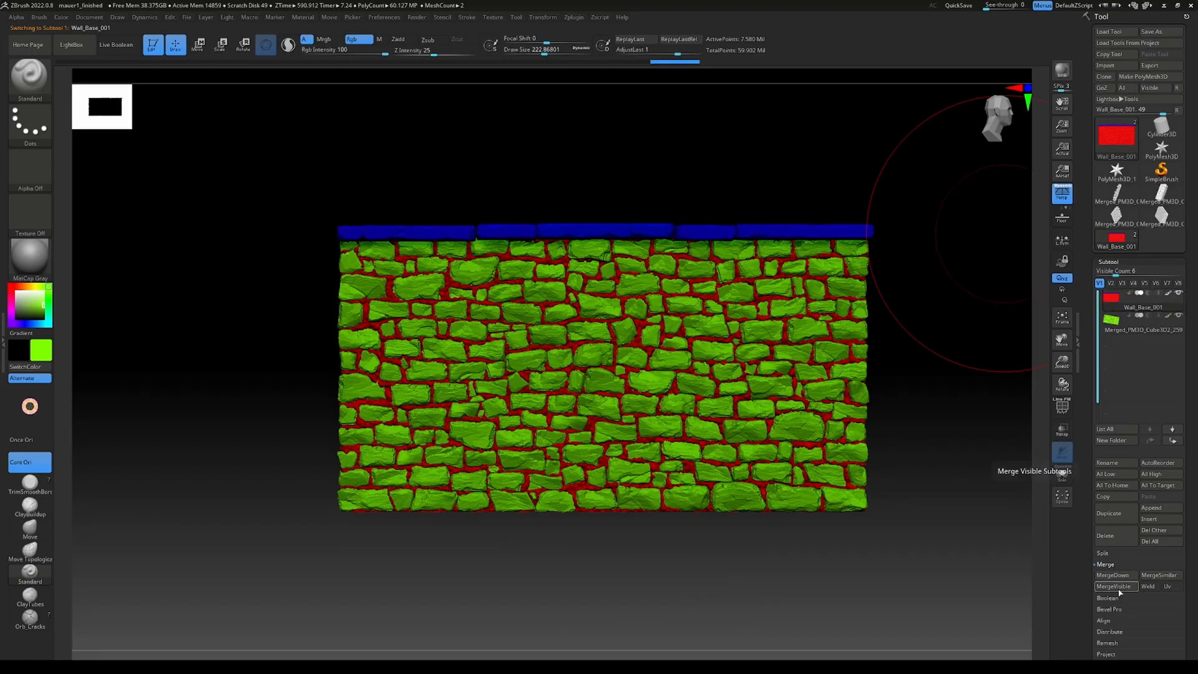
- MergeDown the green rock subtool into Wall_Base_001 and confirm the warning
{"action": "left_click", "coordinate": [1115, 585]}
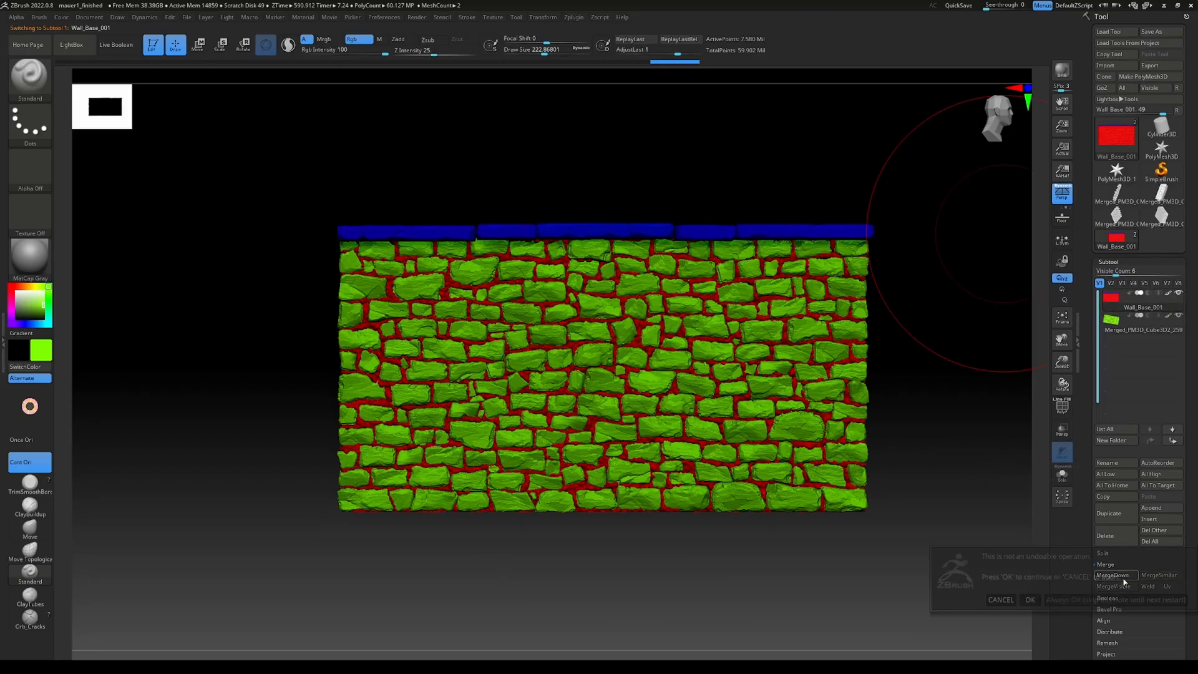
{"action": "left_click", "coordinate": [1030, 600]}
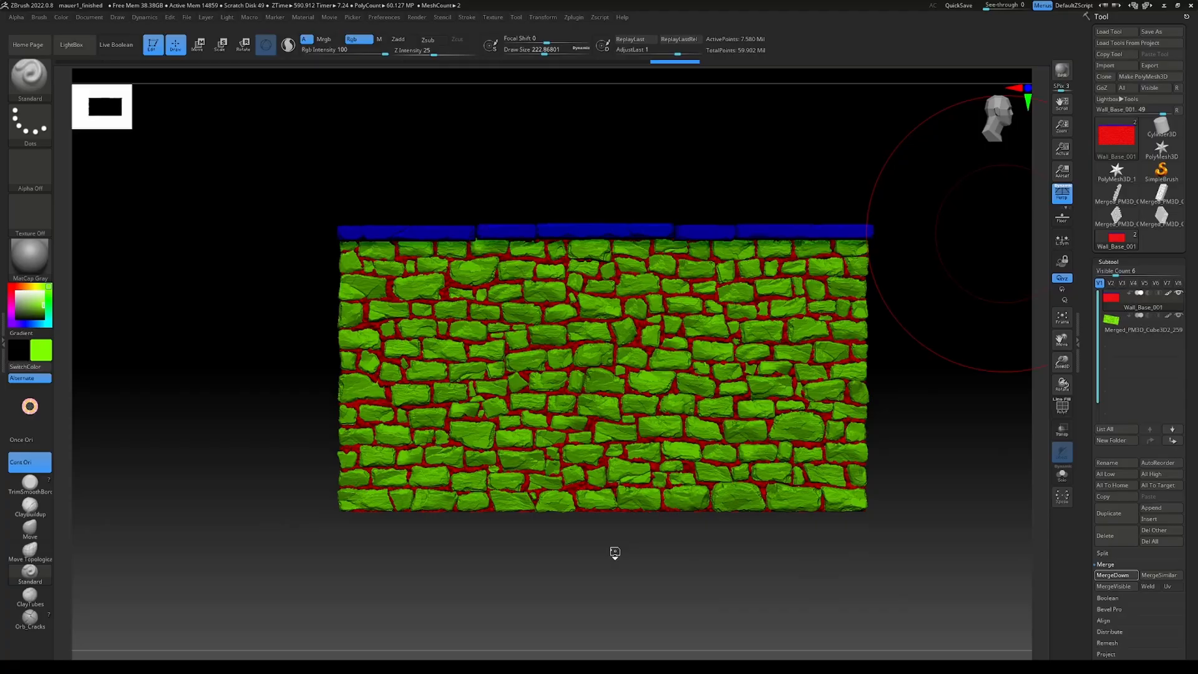
{"action": "left_click", "coordinate": [1113, 575]}
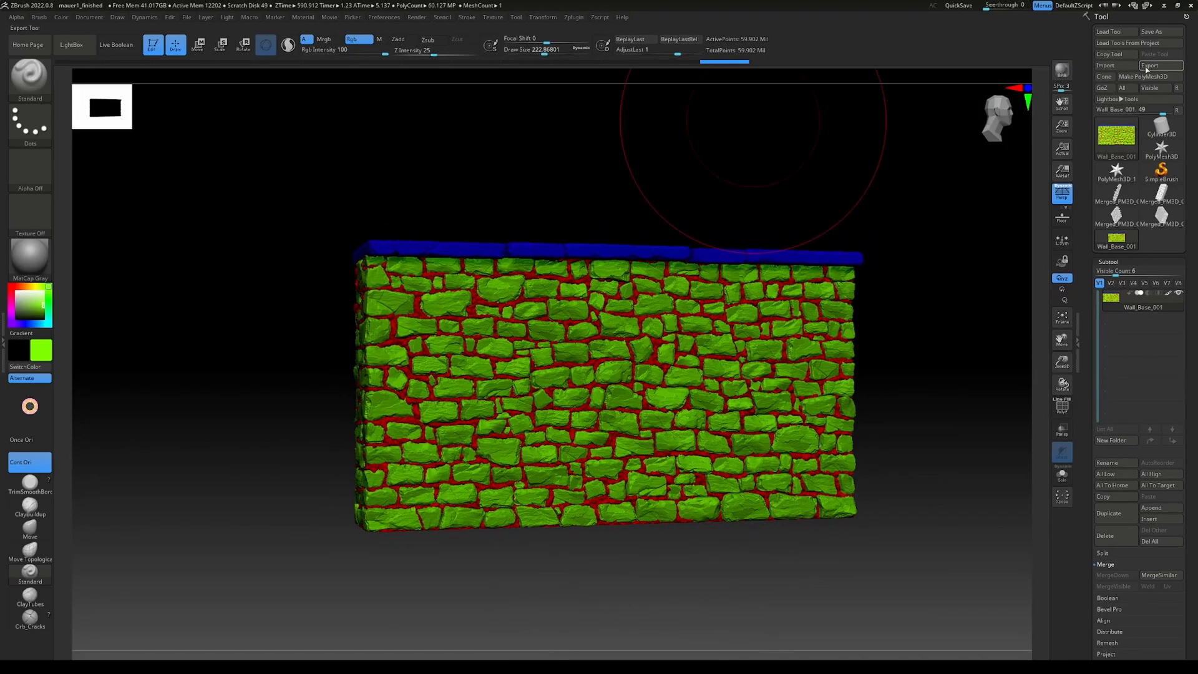
- Export the wall as Wall_HP.fbx into the Final folder with default FBX options
{"action": "left_click", "coordinate": [1151, 64]}
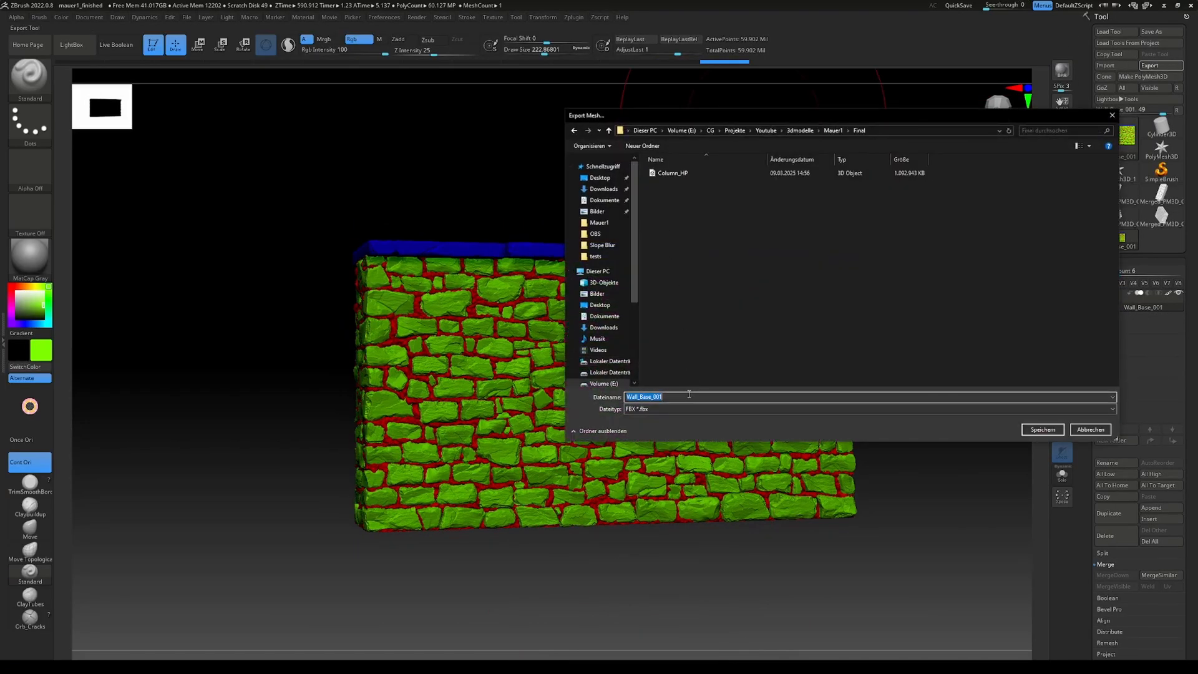
{"action": "type", "text": "Wall_HP"}
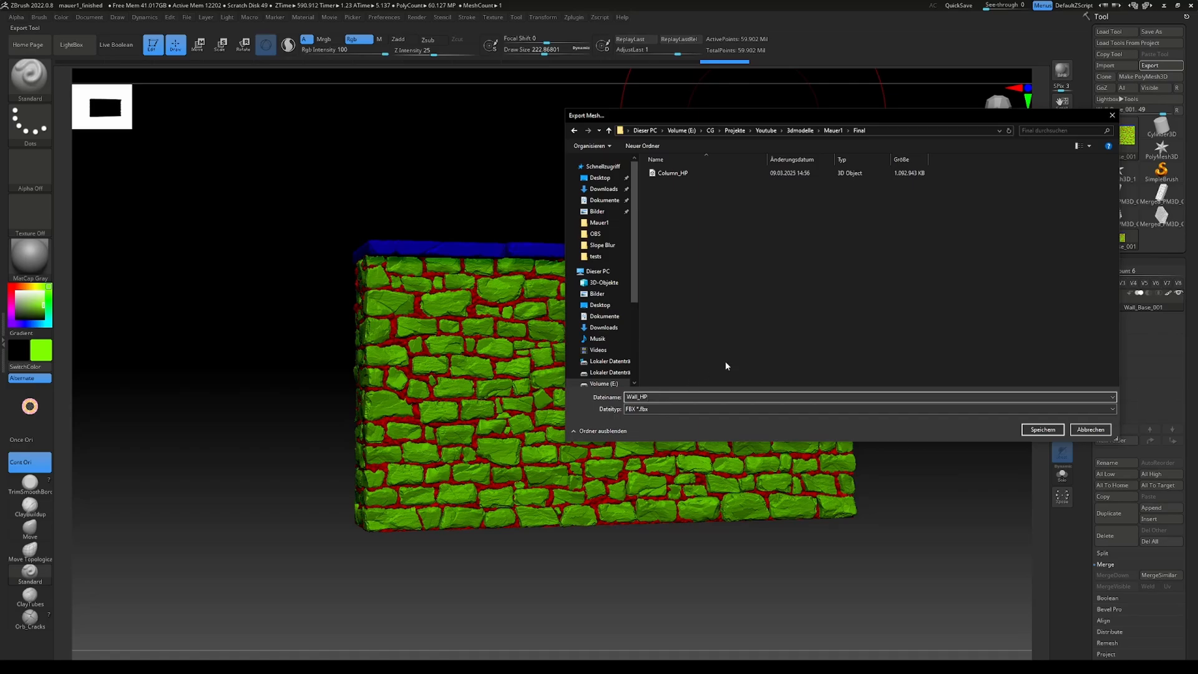
{"action": "left_click", "coordinate": [1041, 429]}
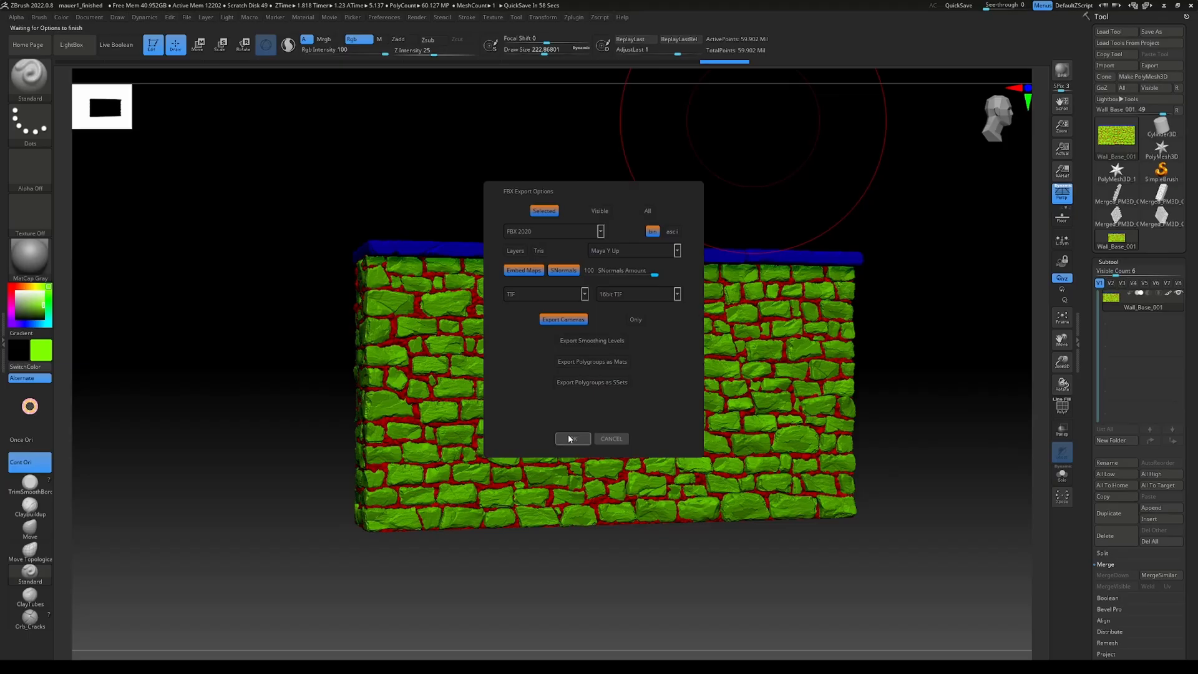
{"action": "left_click", "coordinate": [573, 438]}
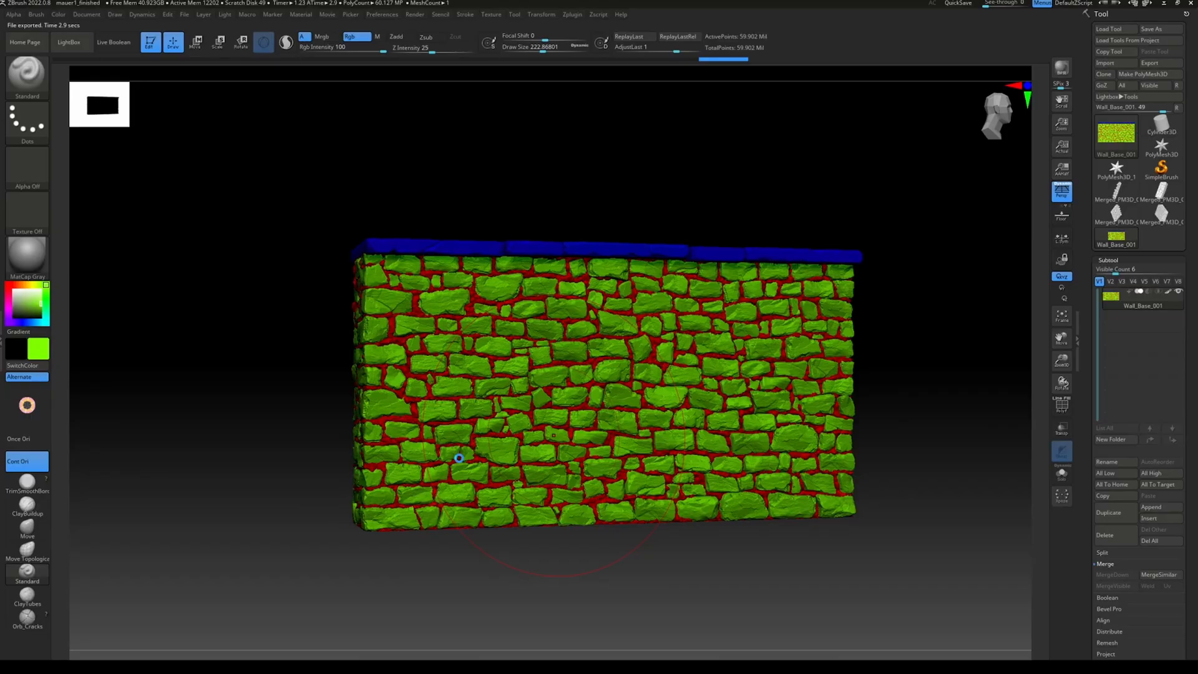
{"action": "mouse_move", "coordinate": [479, 457]}
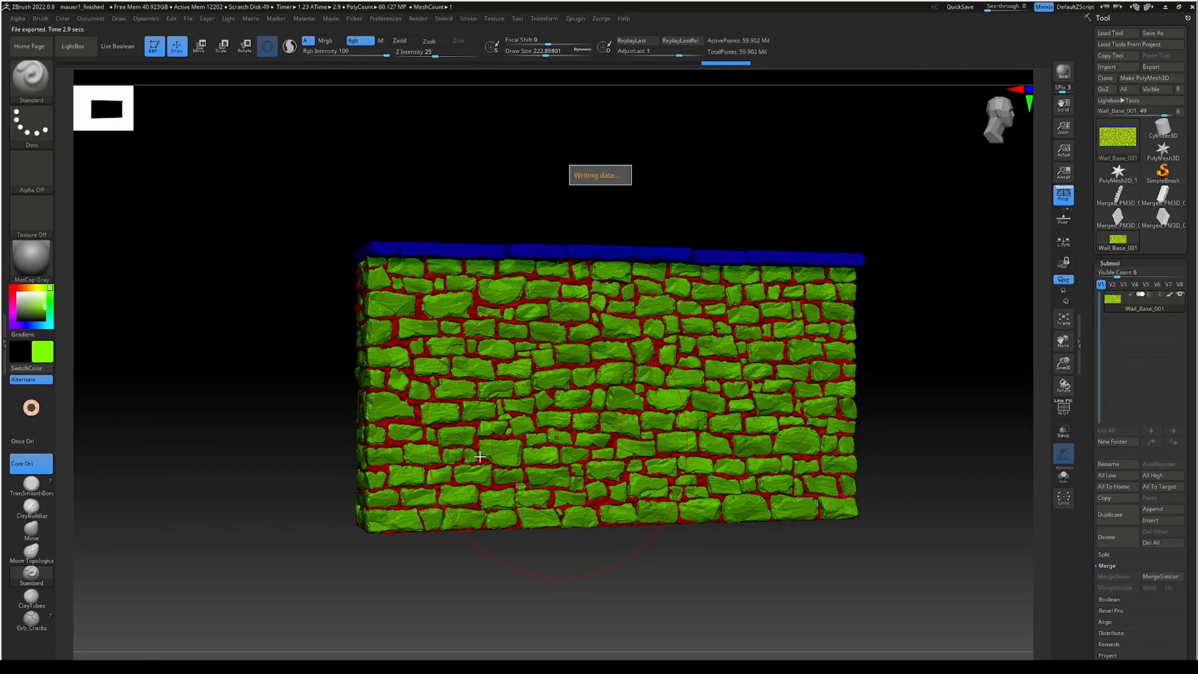
{"action": "mouse_move", "coordinate": [401, 494]}
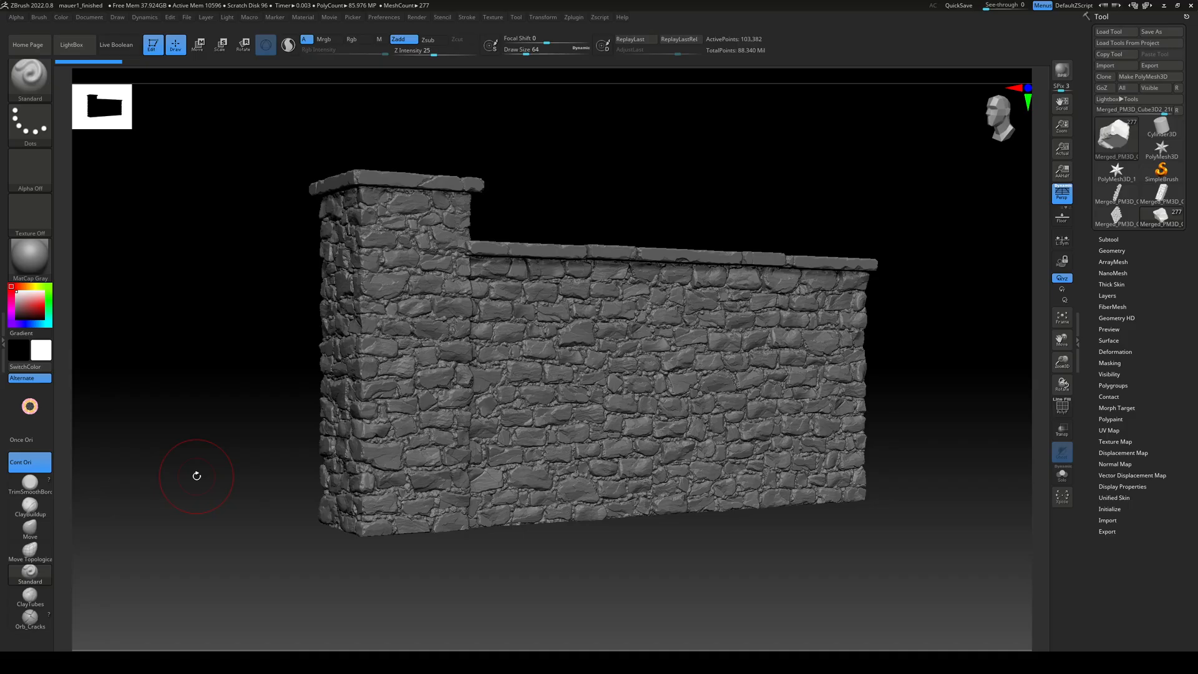
{"action": "mouse_move", "coordinate": [191, 488]}
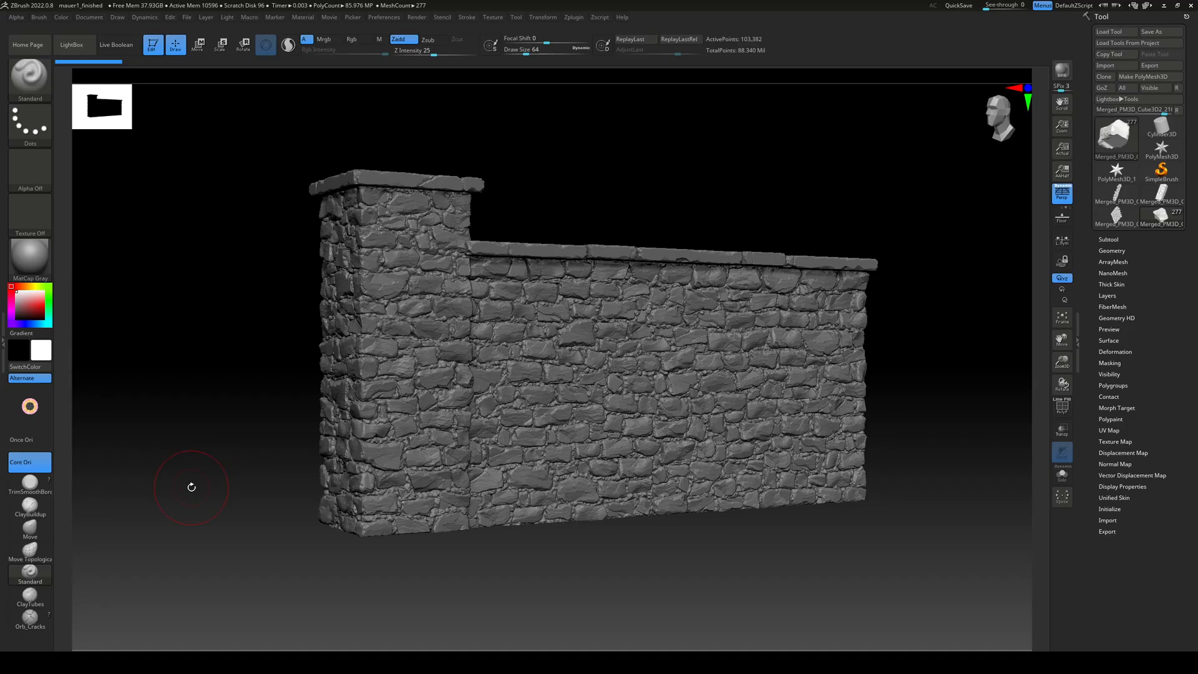